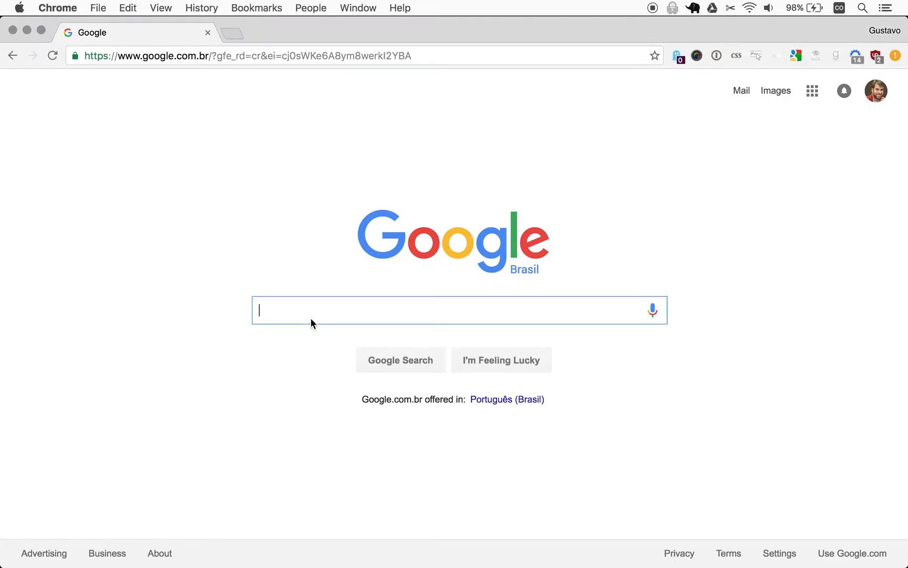
# Search Google for 'empresas listadas bovespa' and open the BM&FBovespa Empresas Listadas result.
pyautogui.write('empresas listadas')
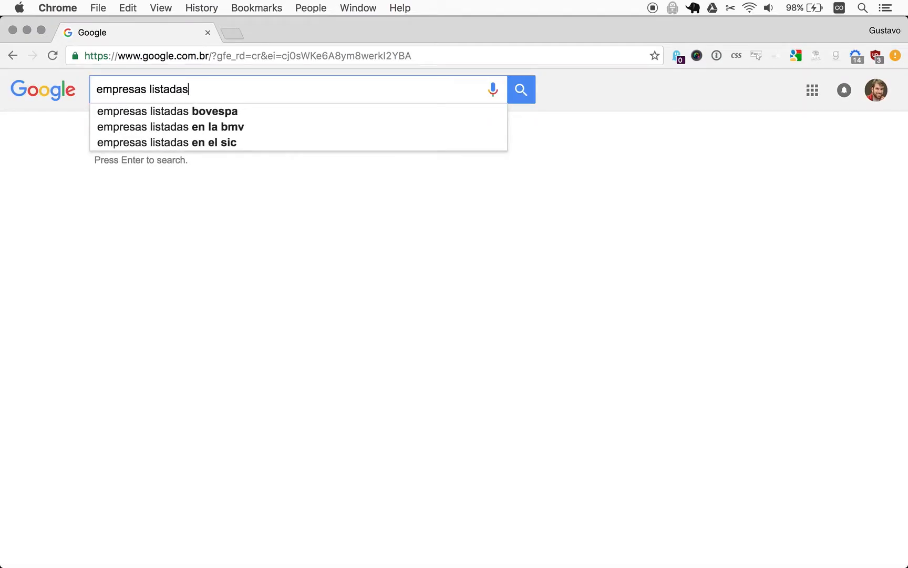
pyautogui.click(166, 111)
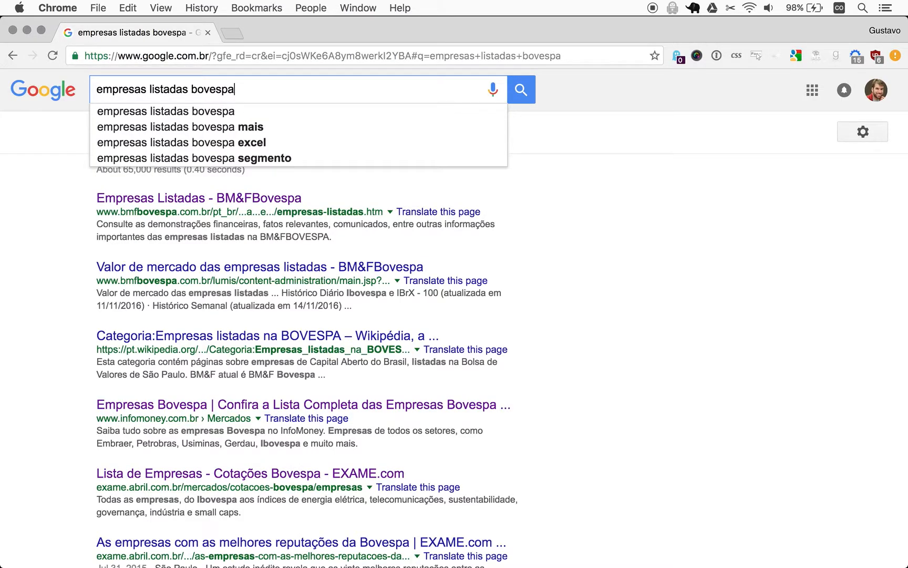
pyautogui.moveTo(179, 201)
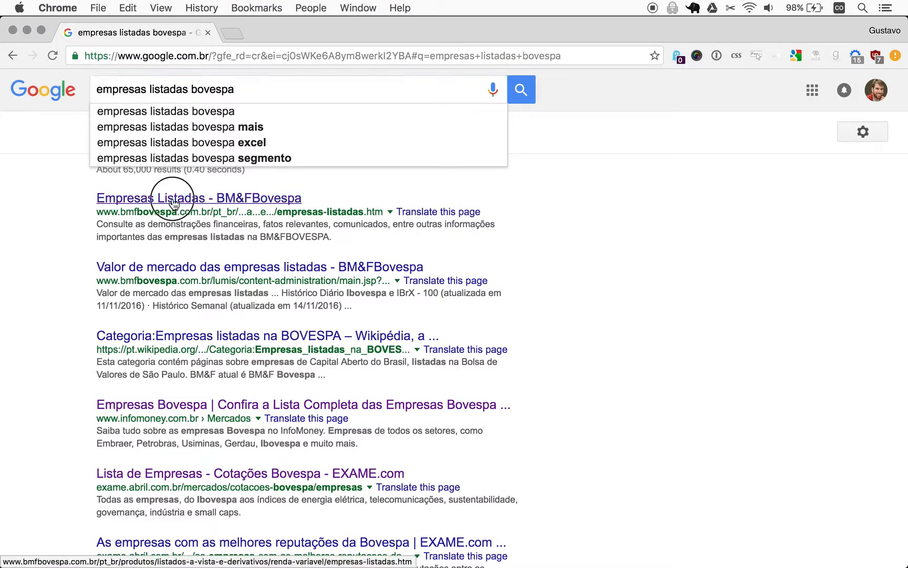
pyautogui.click(173, 197)
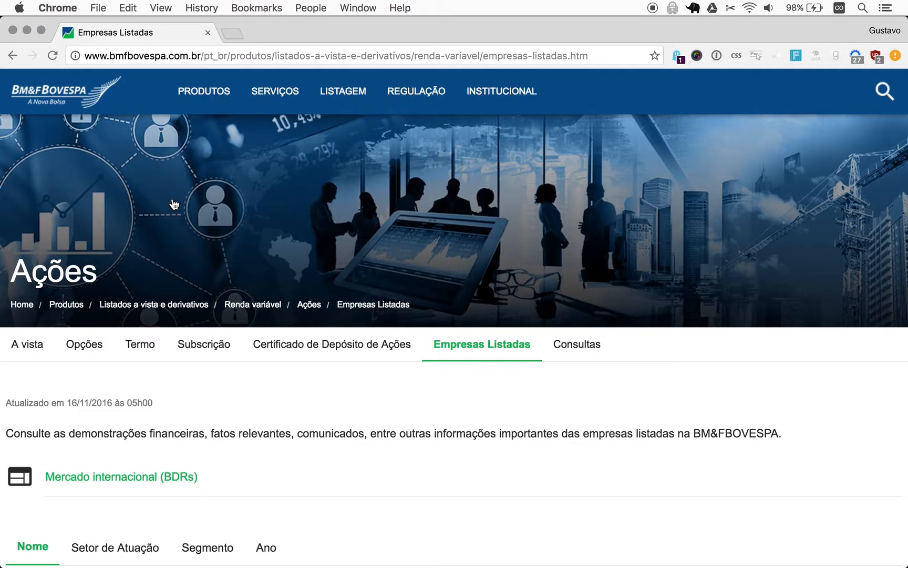
pyautogui.moveTo(619, 507)
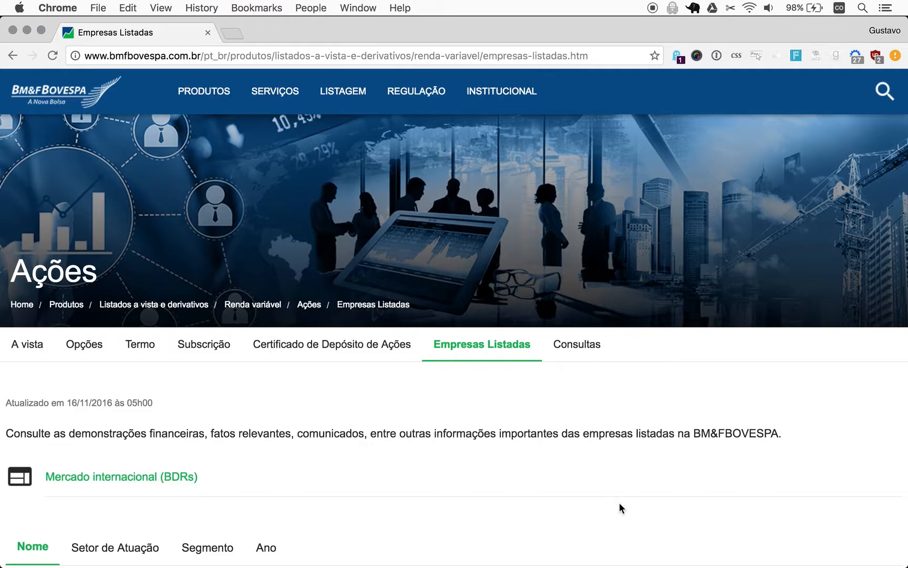
# Scroll the Empresas Listadas page down to the A–Z company index.
pyautogui.scroll(-3)
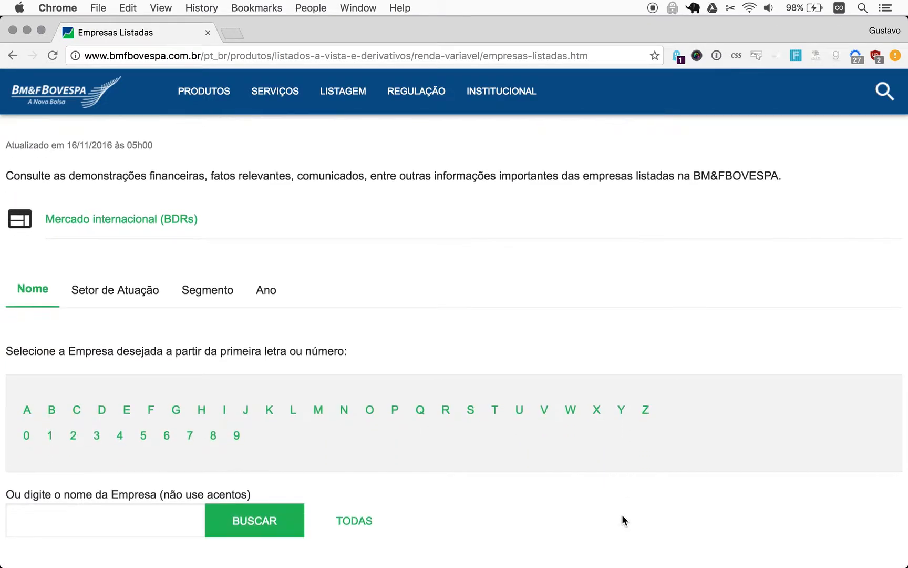
pyautogui.moveTo(787, 498)
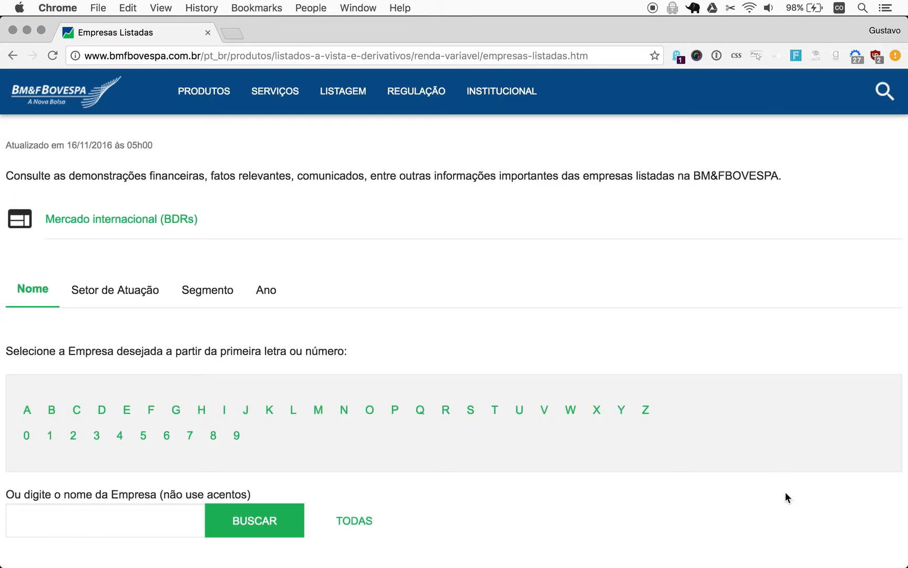
pyautogui.scroll(-3)
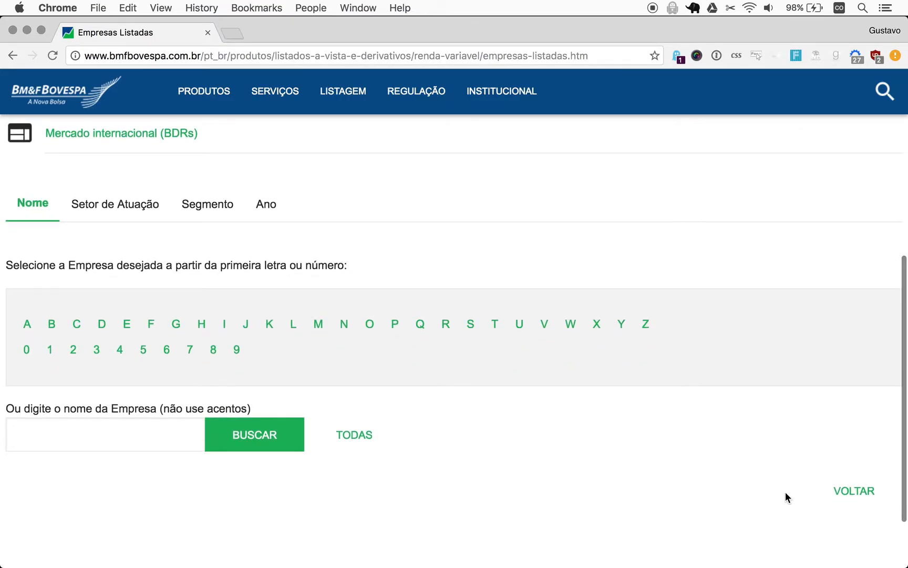
pyautogui.moveTo(413, 442)
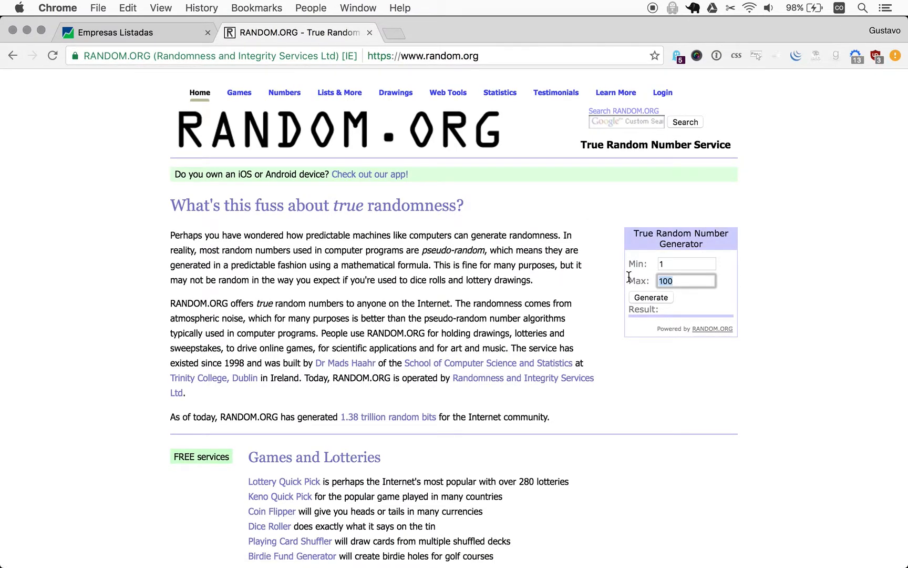
# Generate a random number from 1 to 26 (getting 6) and return to Empresas Listadas.
pyautogui.write('26')
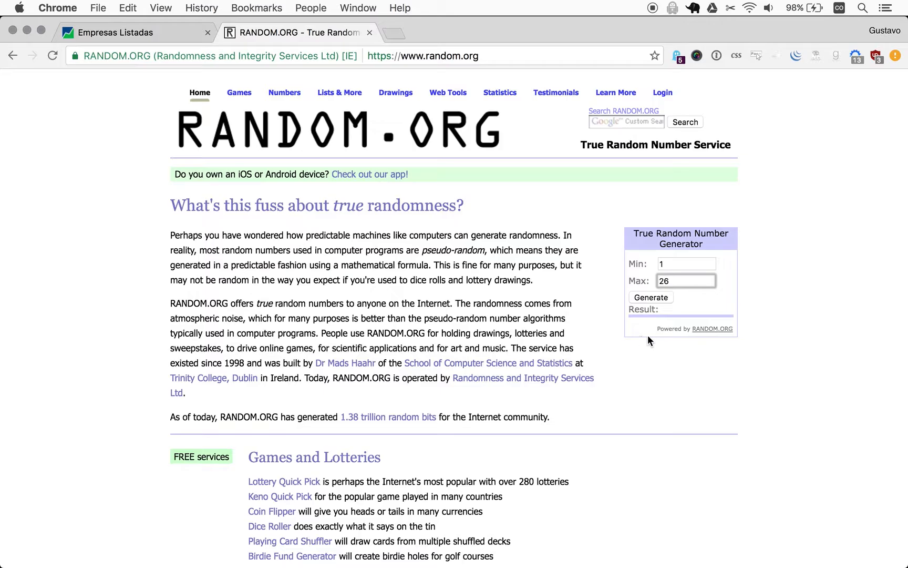
pyautogui.click(650, 296)
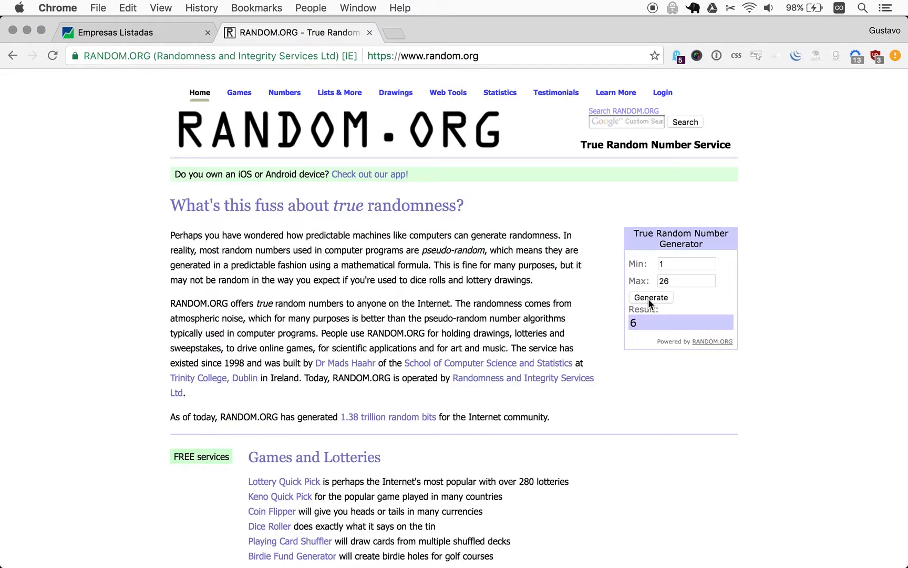
pyautogui.click(124, 33)
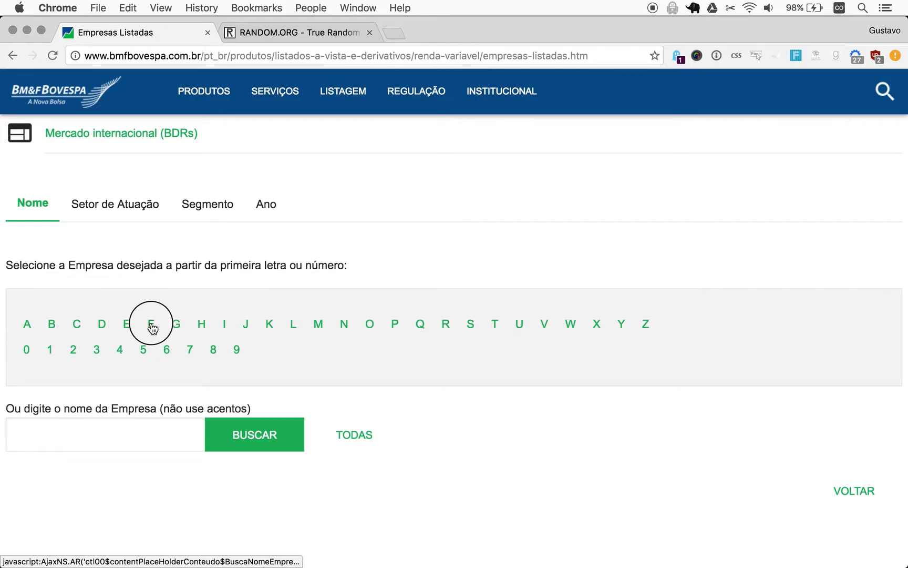
# List the companies starting with F, then switch back to RANDOM.ORG.
pyautogui.click(151, 324)
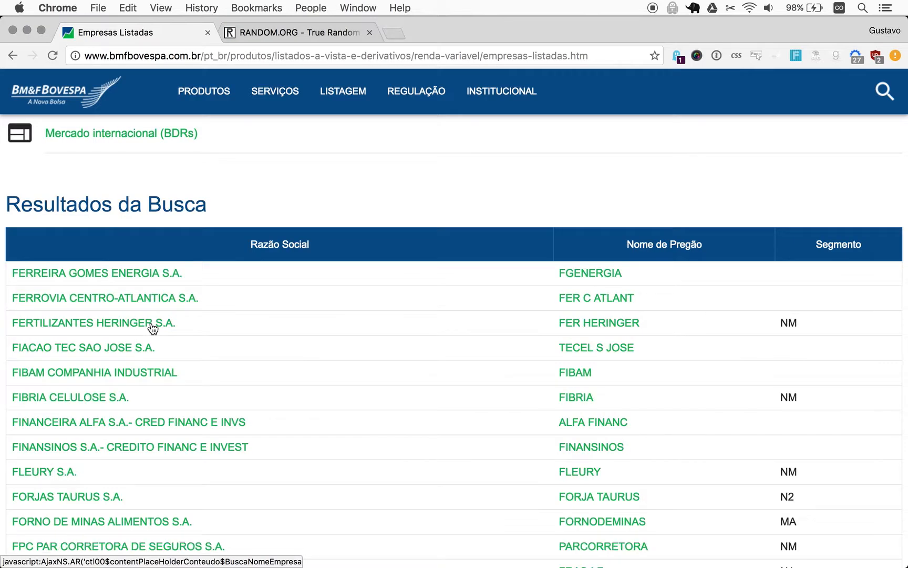
pyautogui.scroll(-3)
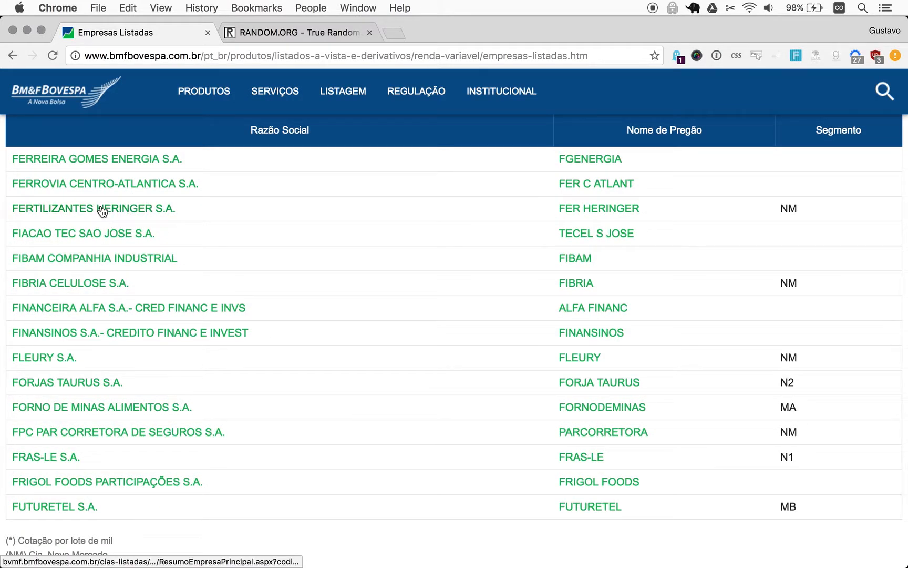
pyautogui.moveTo(89, 368)
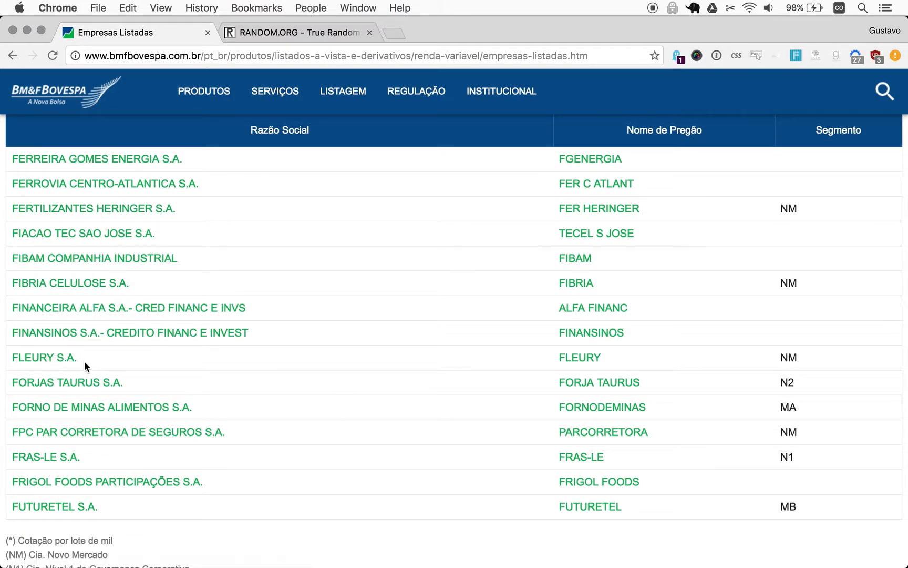
pyautogui.moveTo(94, 520)
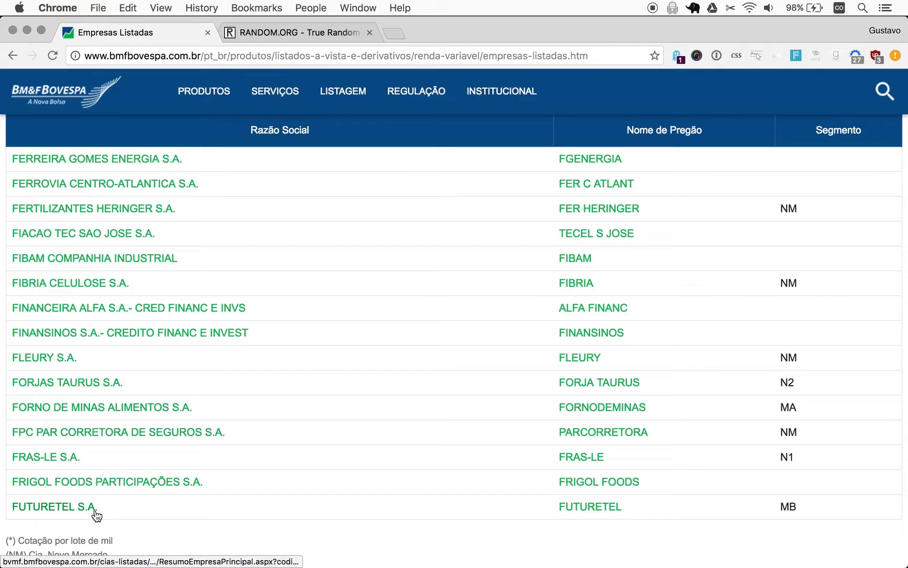
pyautogui.click(299, 32)
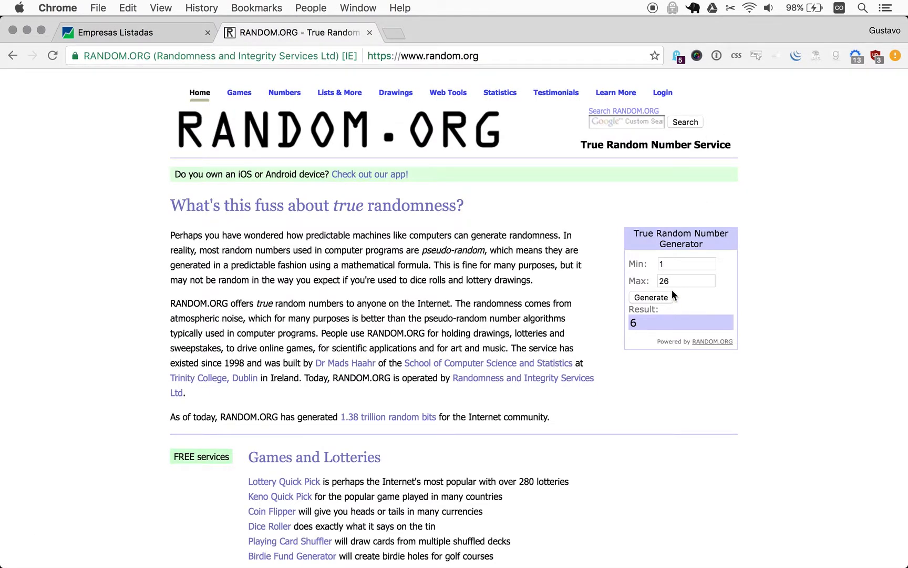
# Generate a random number from 1 to 15 (getting 5) and return to the F listing.
pyautogui.write('15')
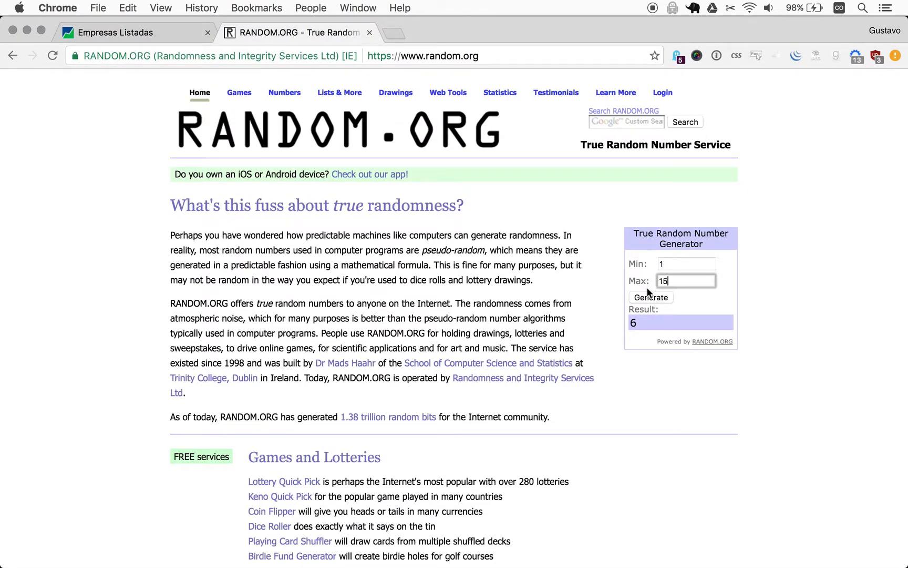
pyautogui.click(651, 297)
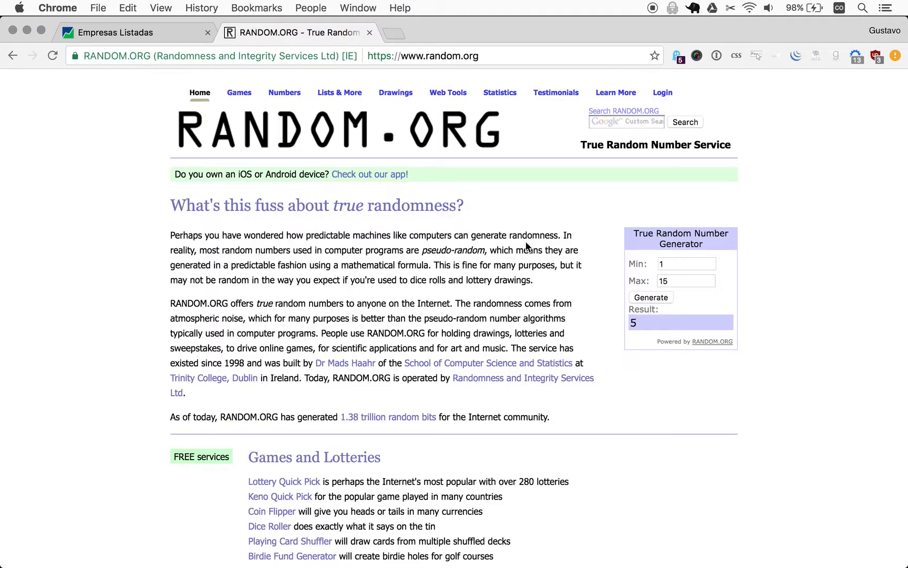
pyautogui.click(128, 32)
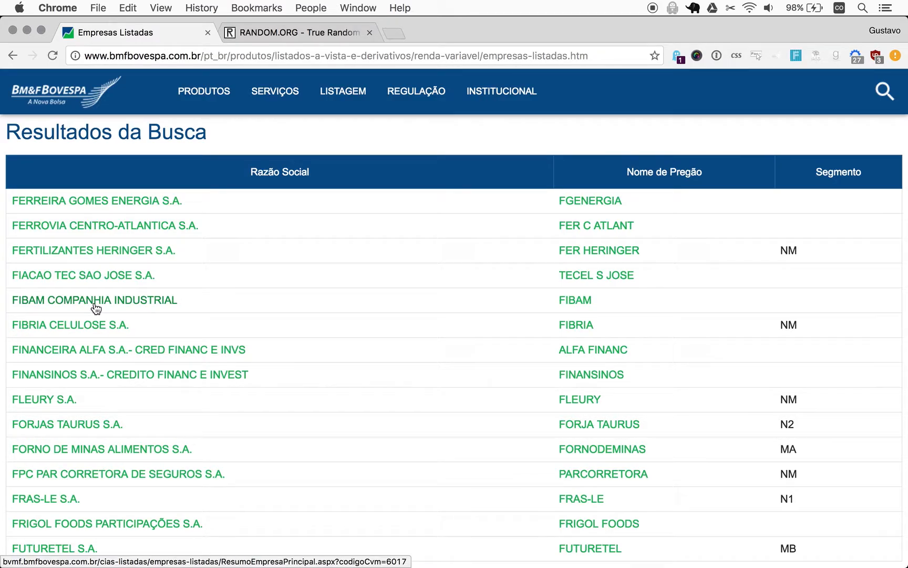
# Open the FIBAM COMPANHIA INDUSTRIAL company page from the Razão Social column.
pyautogui.click(94, 306)
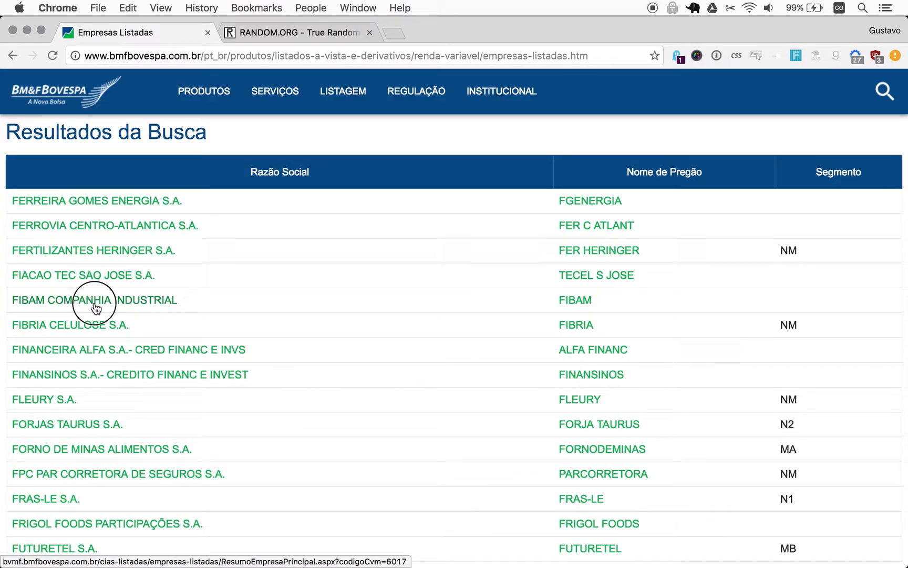
pyautogui.click(94, 301)
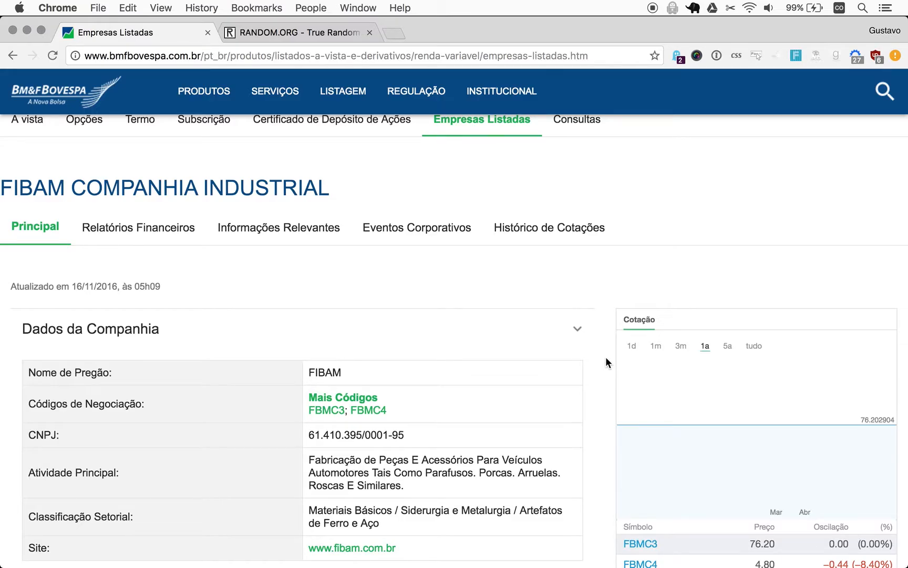
pyautogui.scroll(-3)
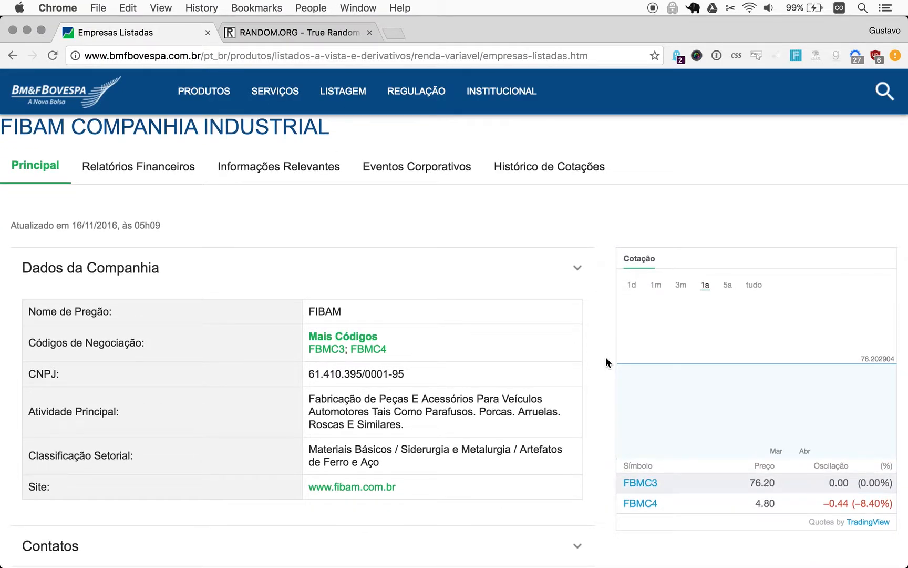
pyautogui.moveTo(334, 344)
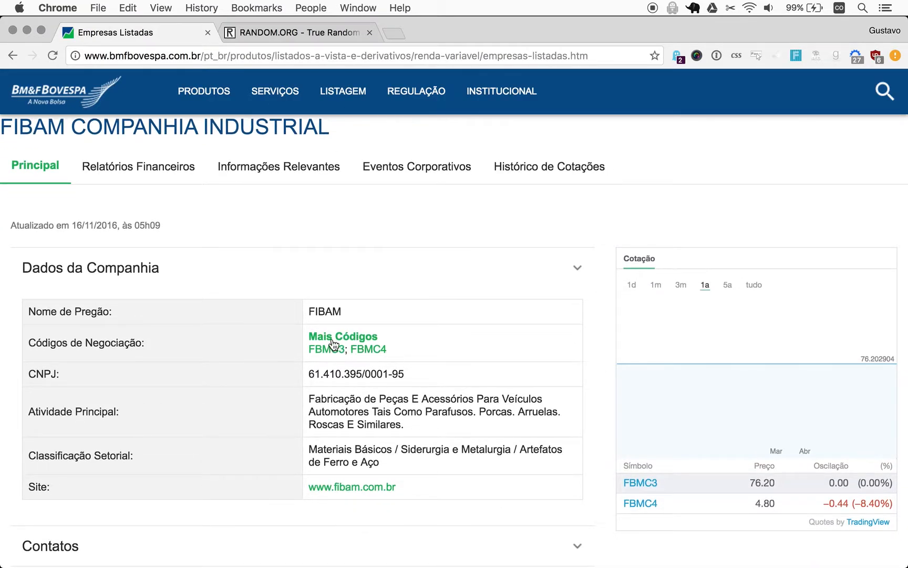
pyautogui.moveTo(484, 356)
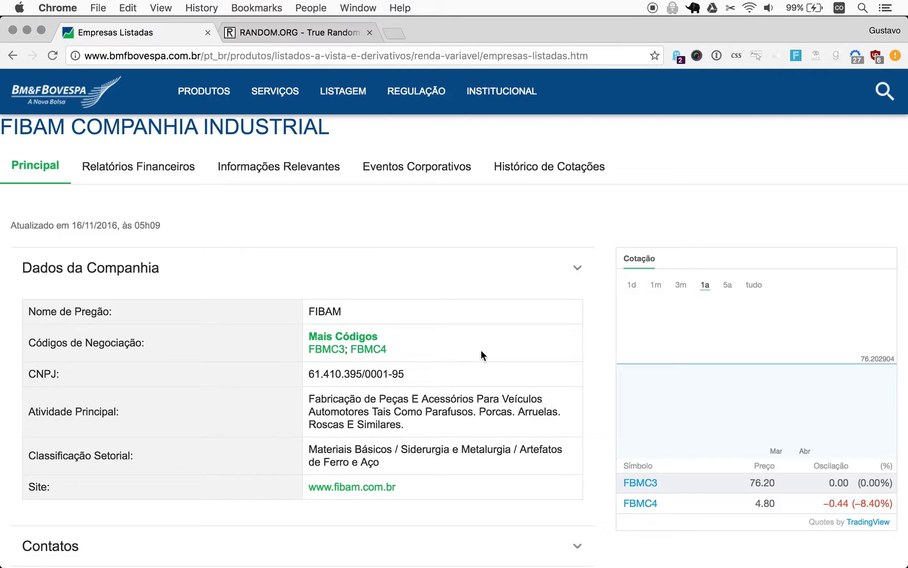
pyautogui.moveTo(777, 380)
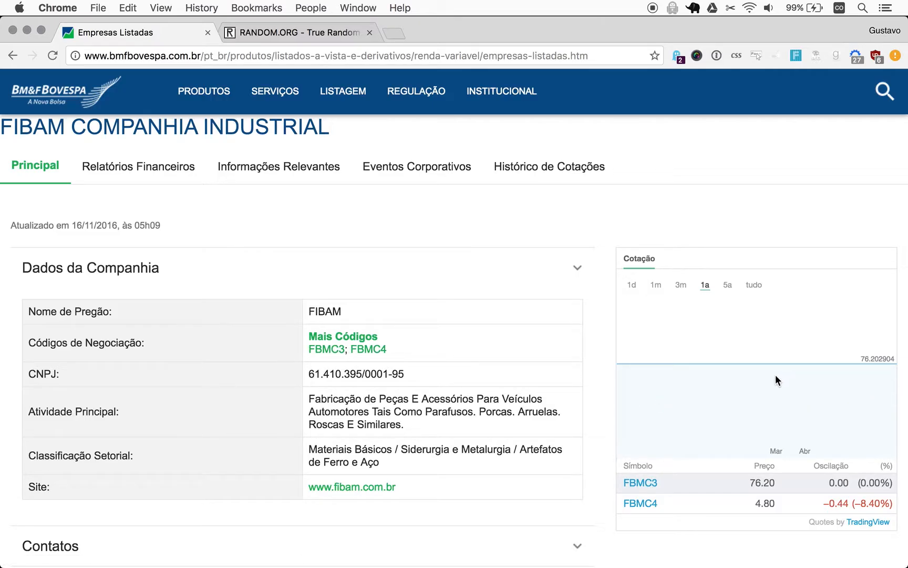
pyautogui.moveTo(649, 372)
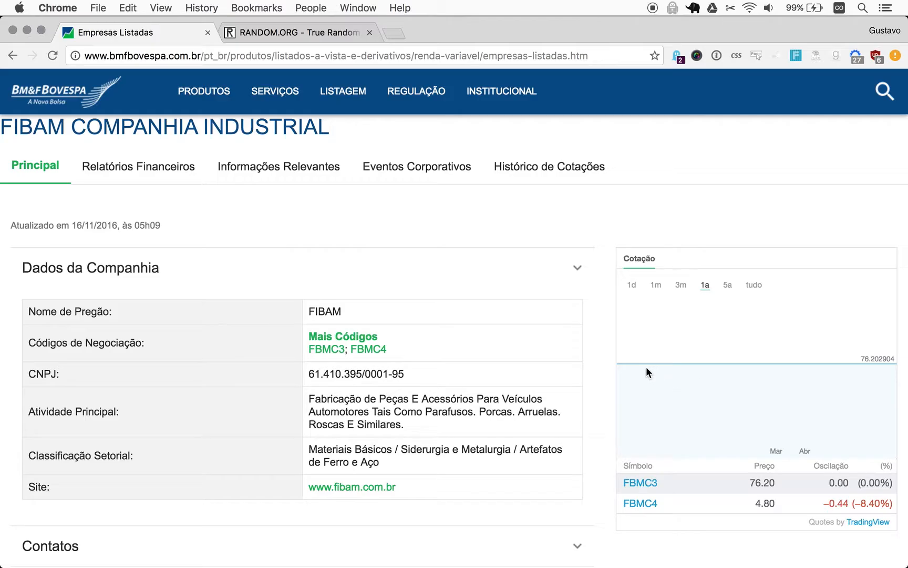
pyautogui.moveTo(776, 379)
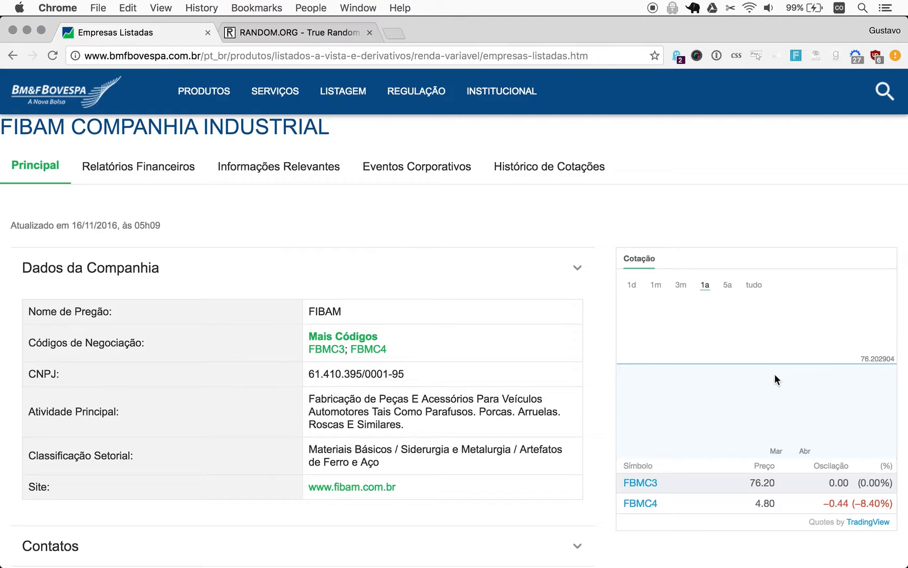
pyautogui.moveTo(654, 385)
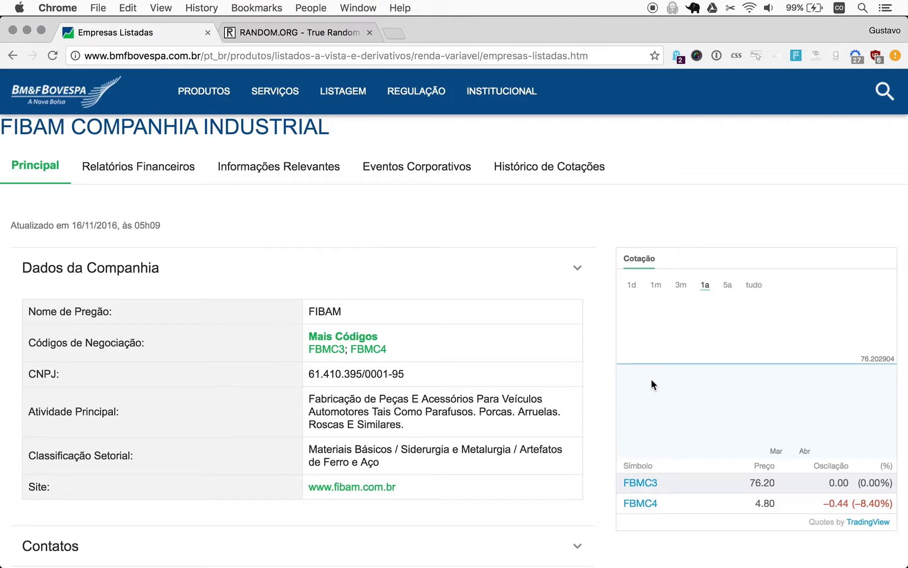
pyautogui.moveTo(714, 289)
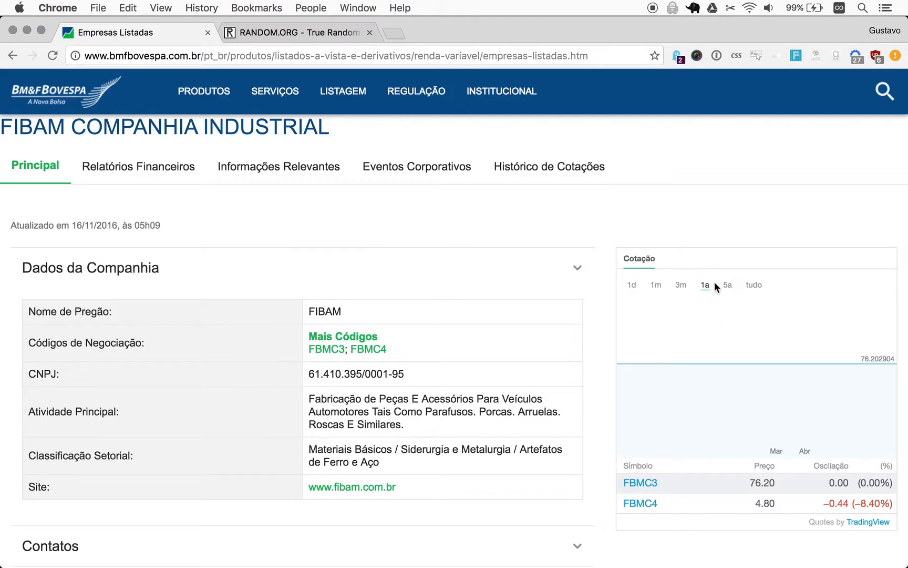
pyautogui.moveTo(726, 296)
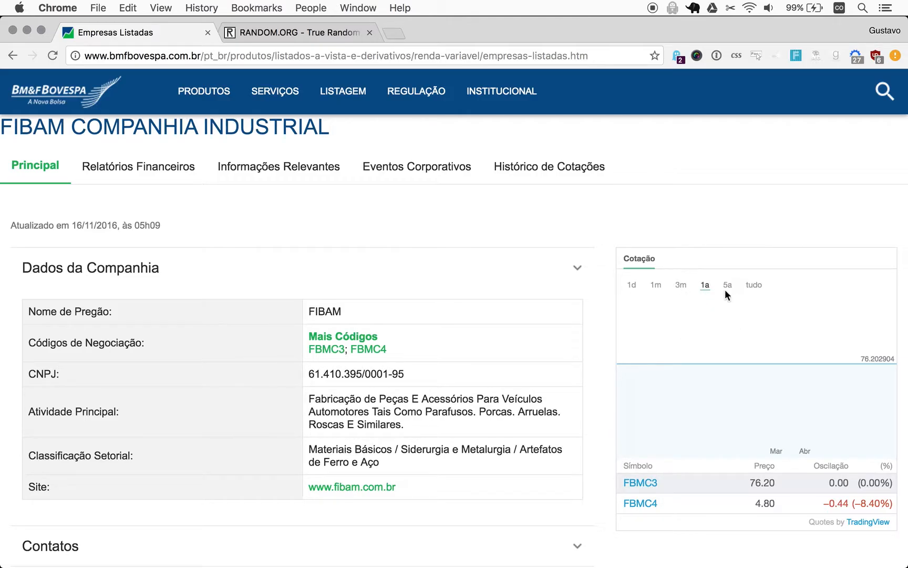
pyautogui.moveTo(591, 347)
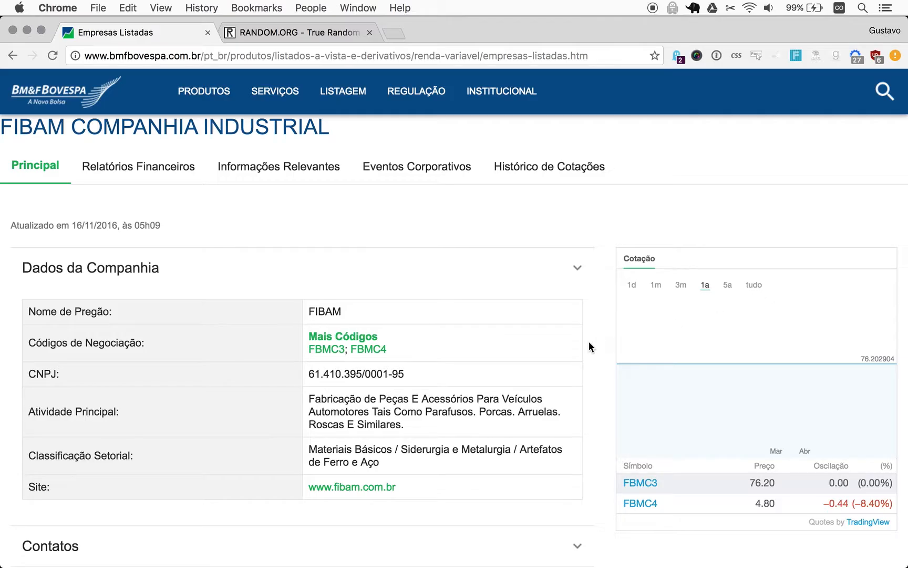
pyautogui.moveTo(848, 392)
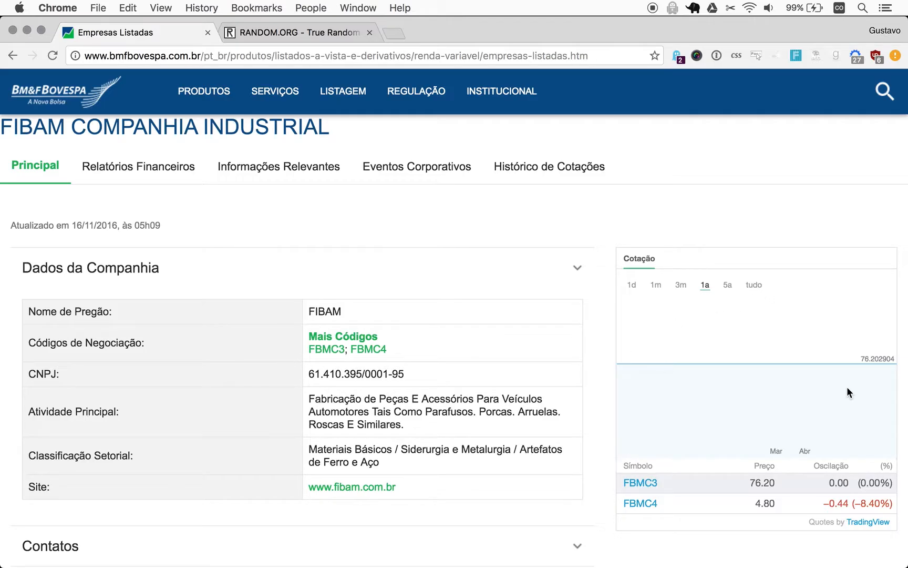
pyautogui.moveTo(906, 422)
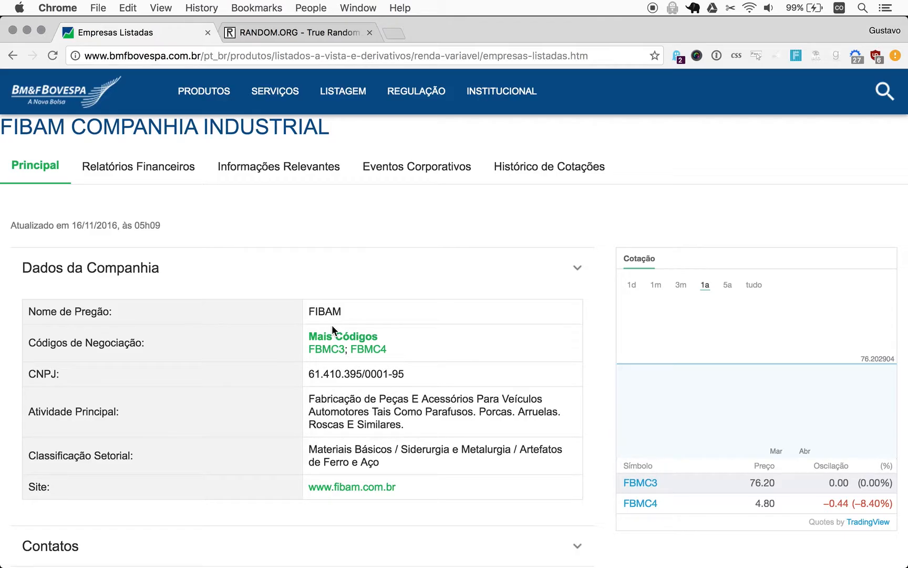
pyautogui.moveTo(593, 392)
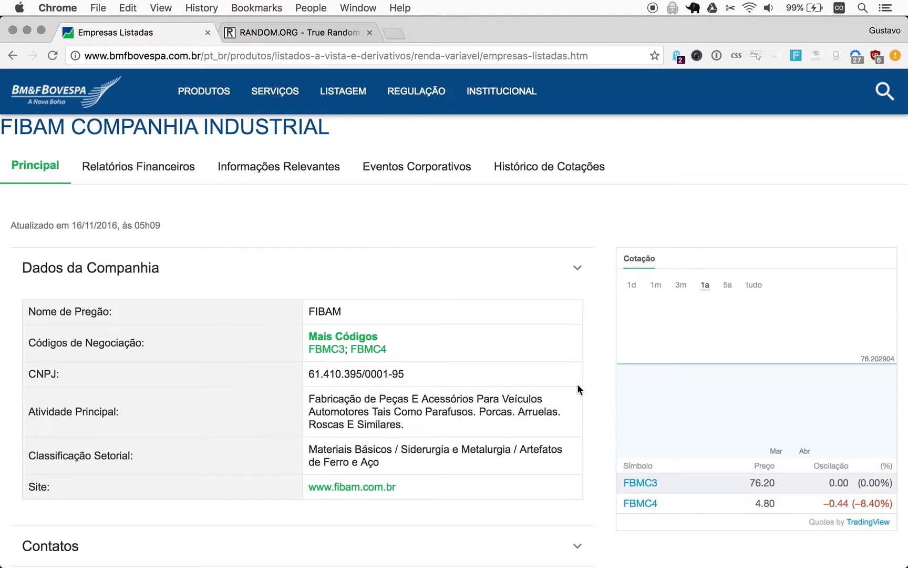
pyautogui.moveTo(448, 465)
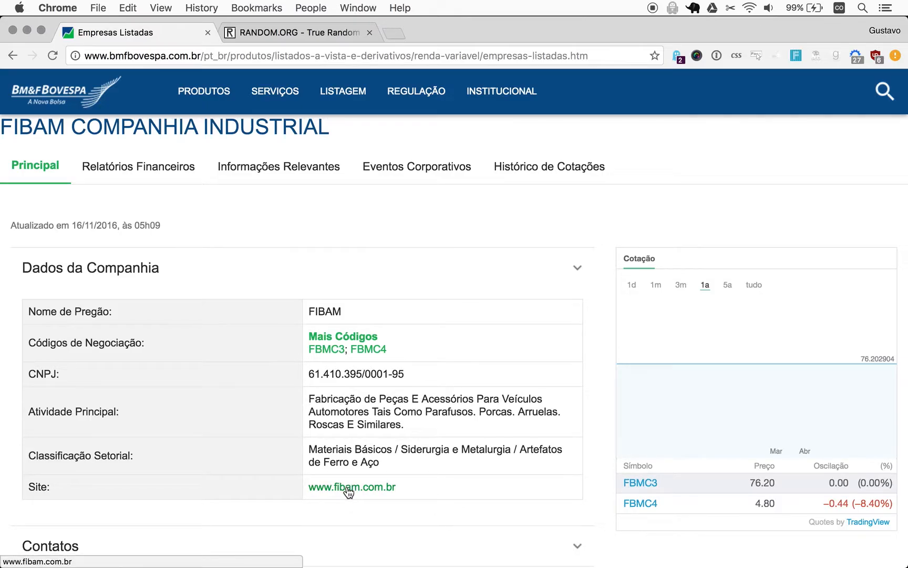
pyautogui.click(351, 487)
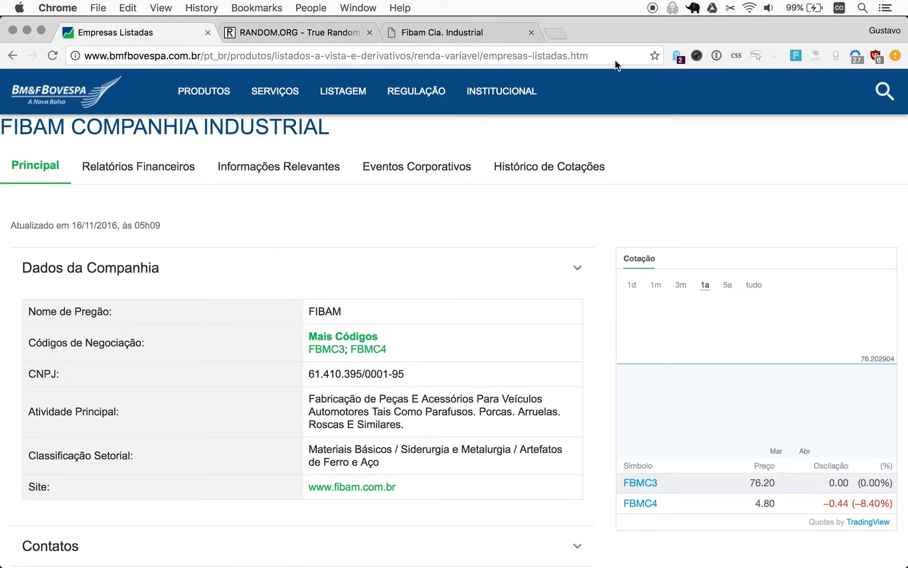
pyautogui.moveTo(433, 32)
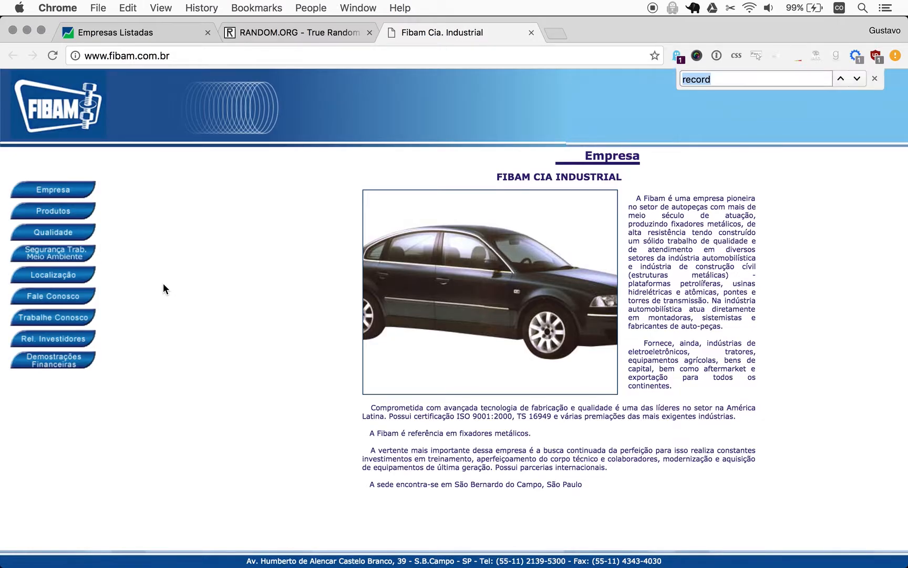
pyautogui.write('investid')
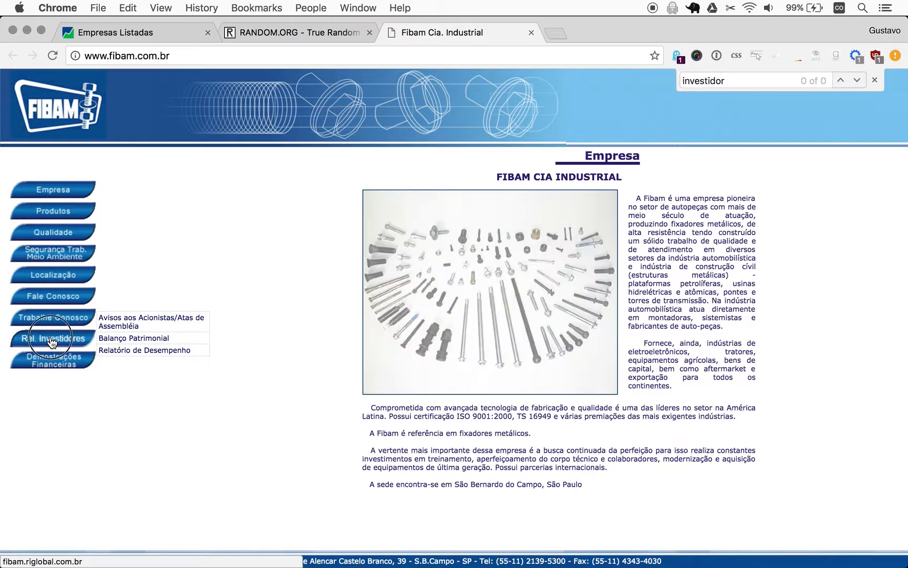
pyautogui.click(53, 338)
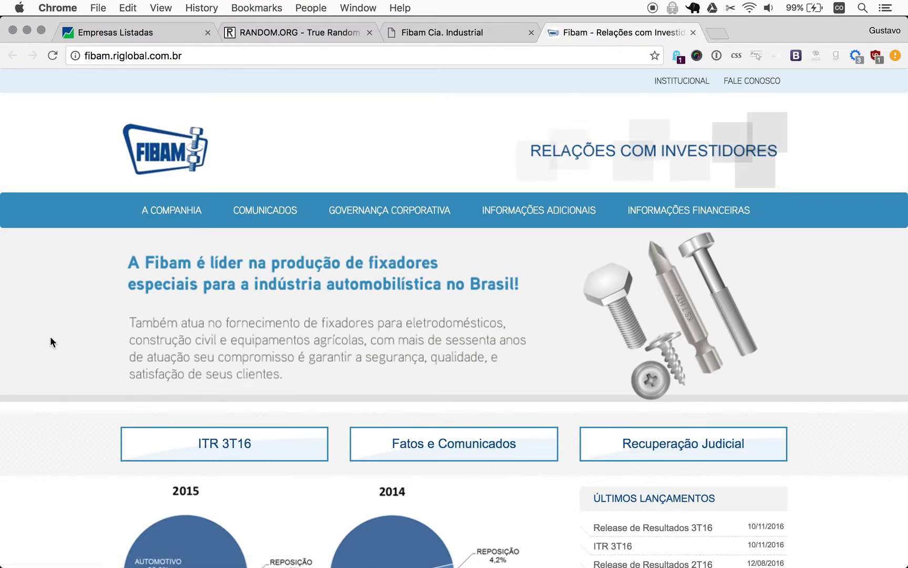
pyautogui.moveTo(223, 449)
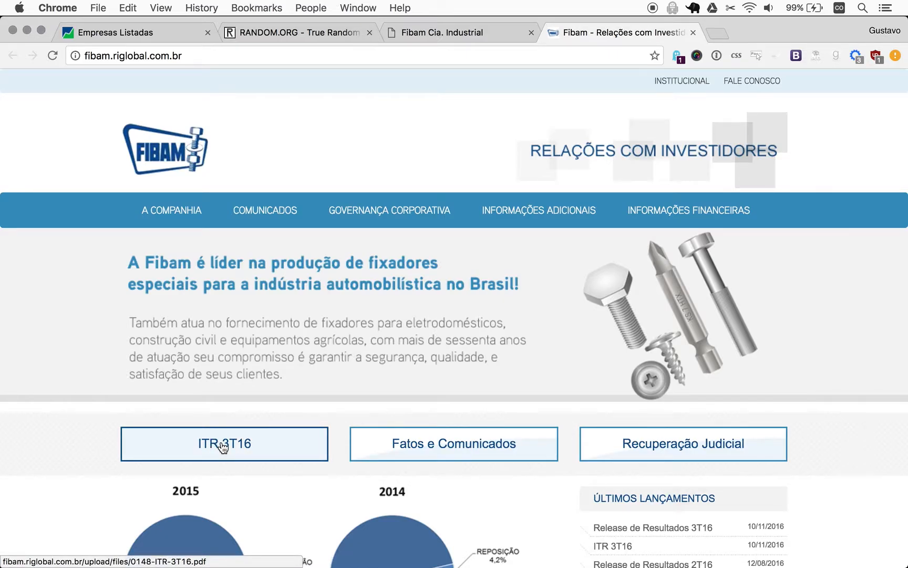
pyautogui.moveTo(272, 444)
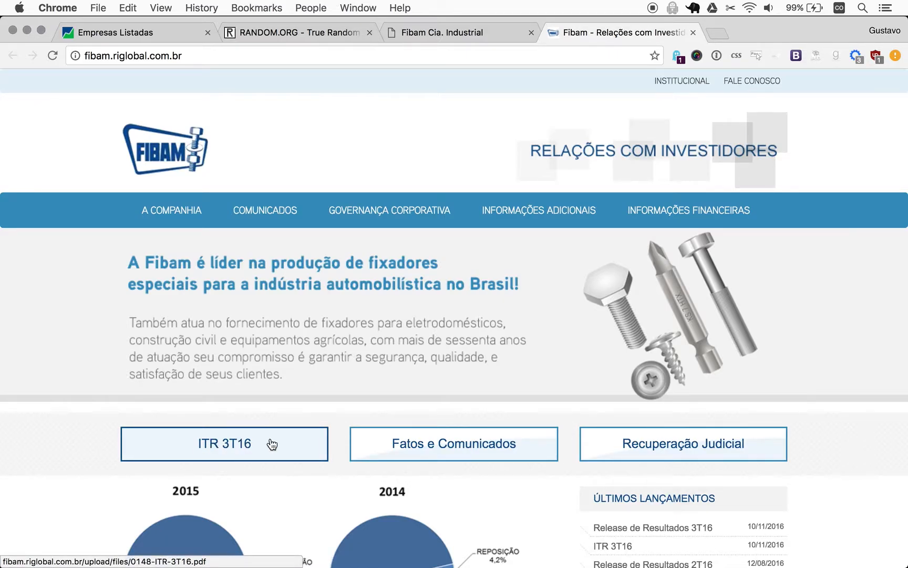
pyautogui.moveTo(641, 434)
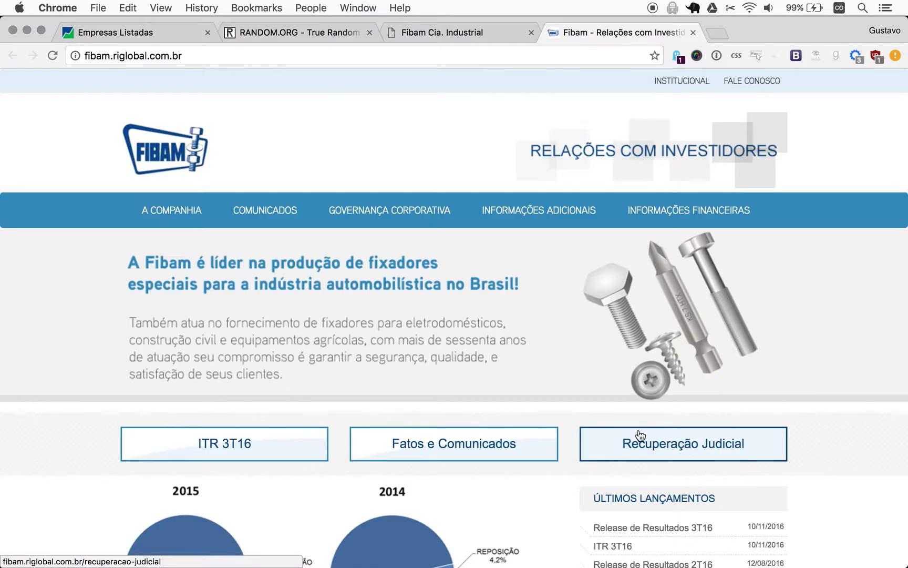
pyautogui.moveTo(755, 464)
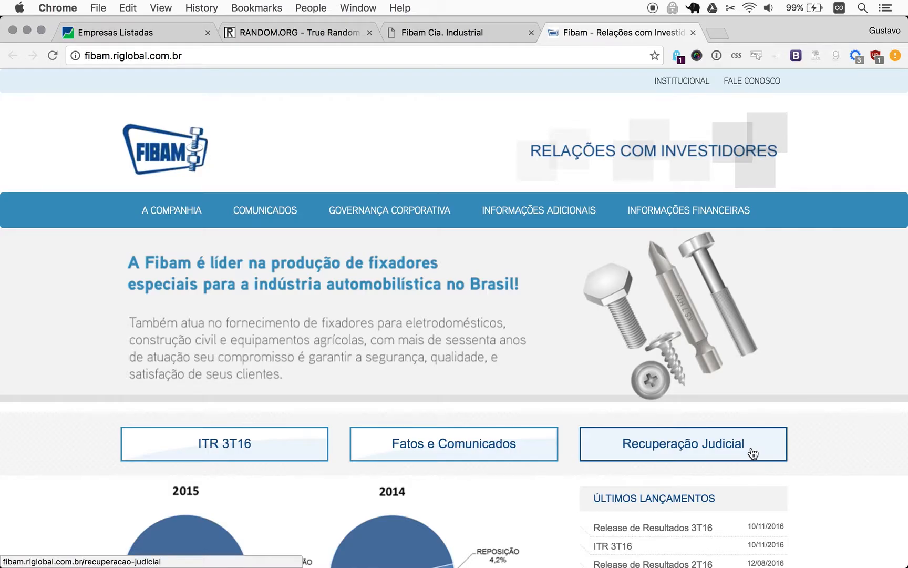
pyautogui.moveTo(746, 477)
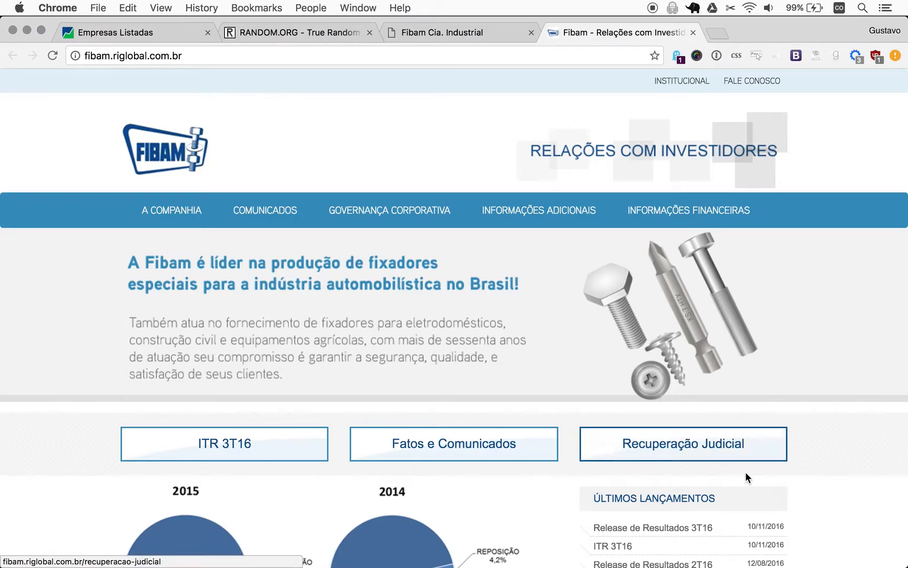
pyautogui.moveTo(644, 446)
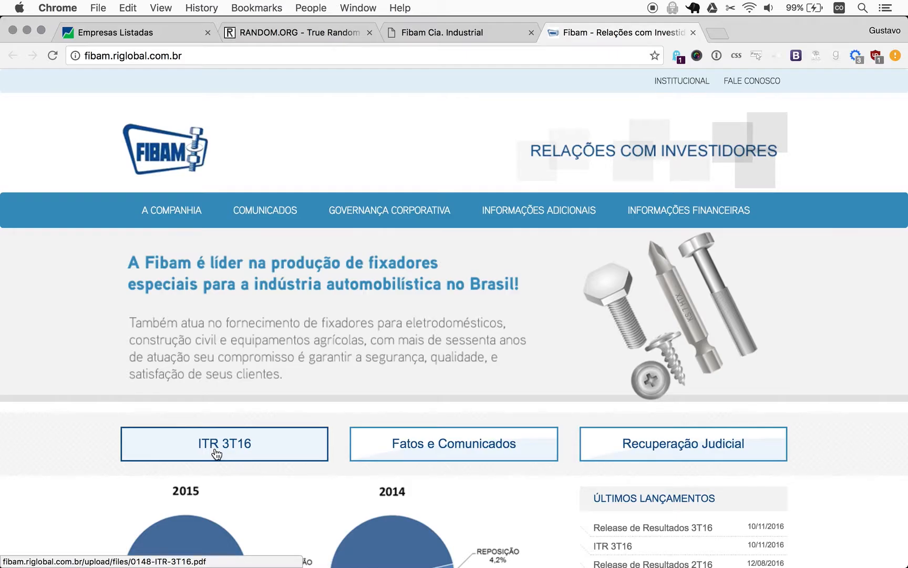
# Open the ITR 3T16 quarterly report PDF from Fibam's investor relations home.
pyautogui.click(223, 445)
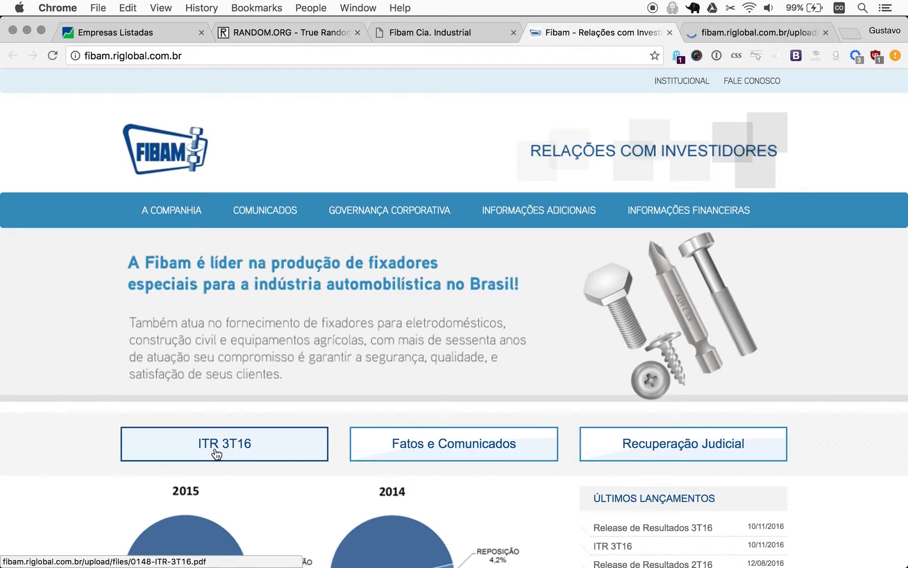
# Page the 0148-ITR-3T16.pdf down past the index and assets to Balanço Patrimonial Passivo.
pyautogui.click(224, 443)
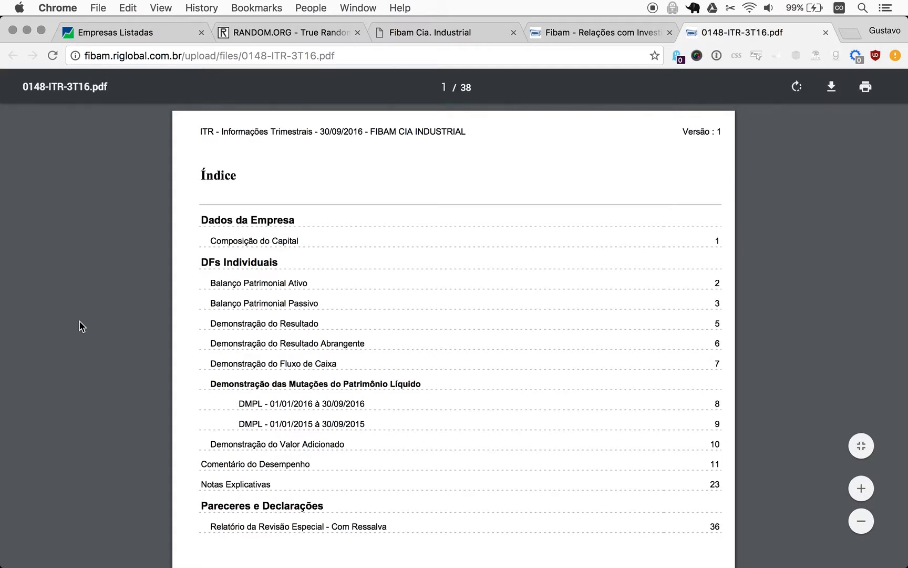
pyautogui.moveTo(417, 482)
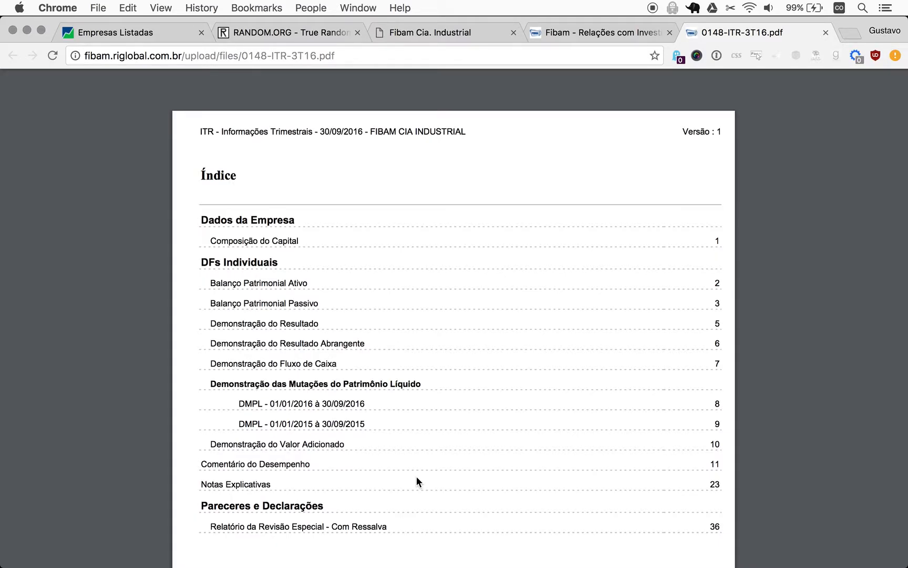
pyautogui.scroll(-3)
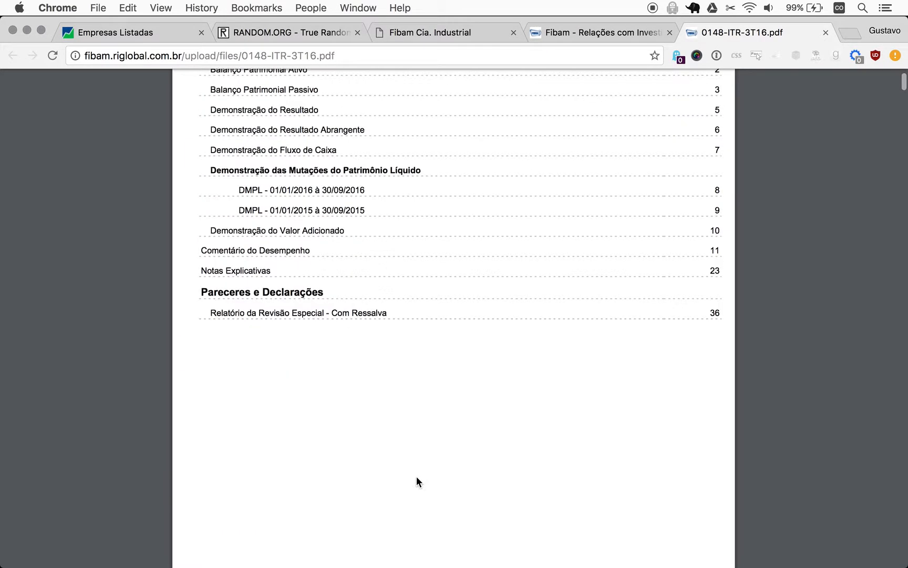
pyautogui.scroll(-3)
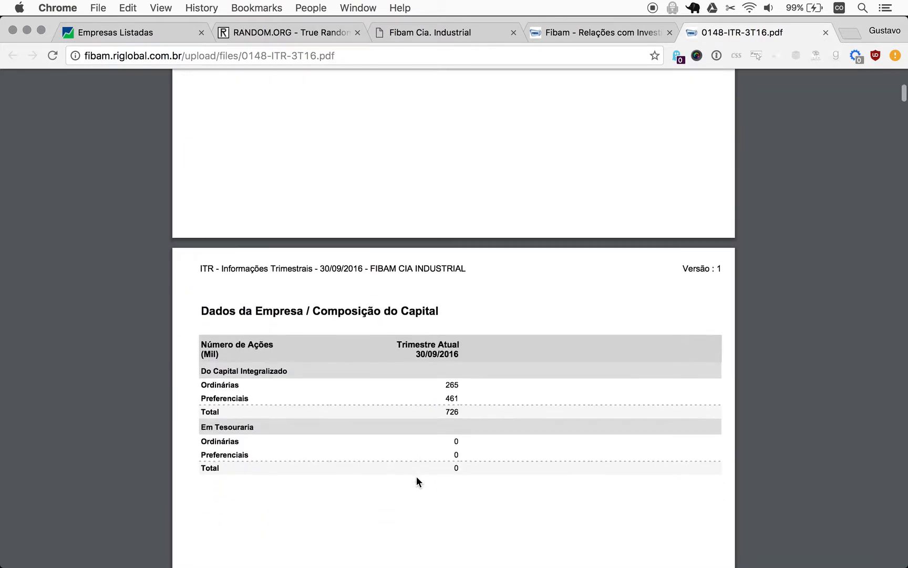
pyautogui.scroll(-3)
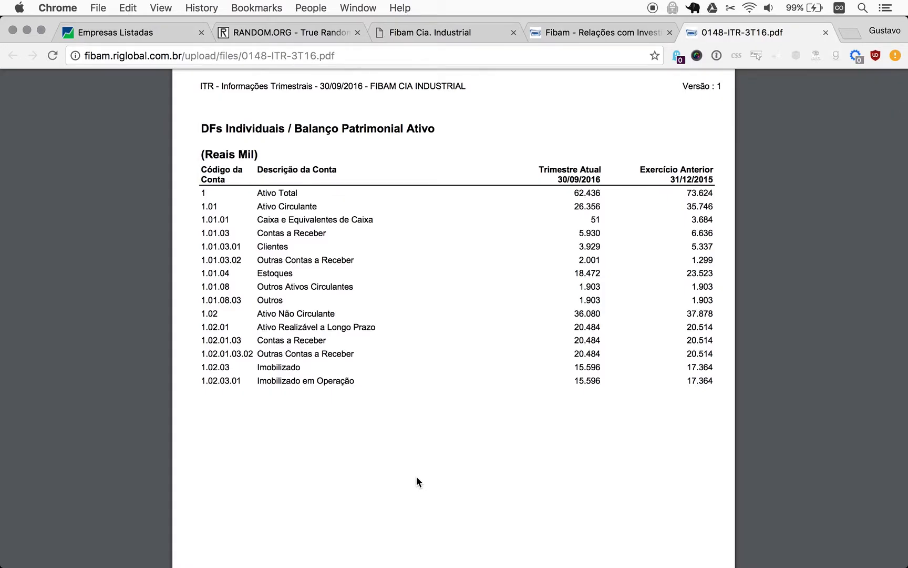
pyautogui.scroll(-3)
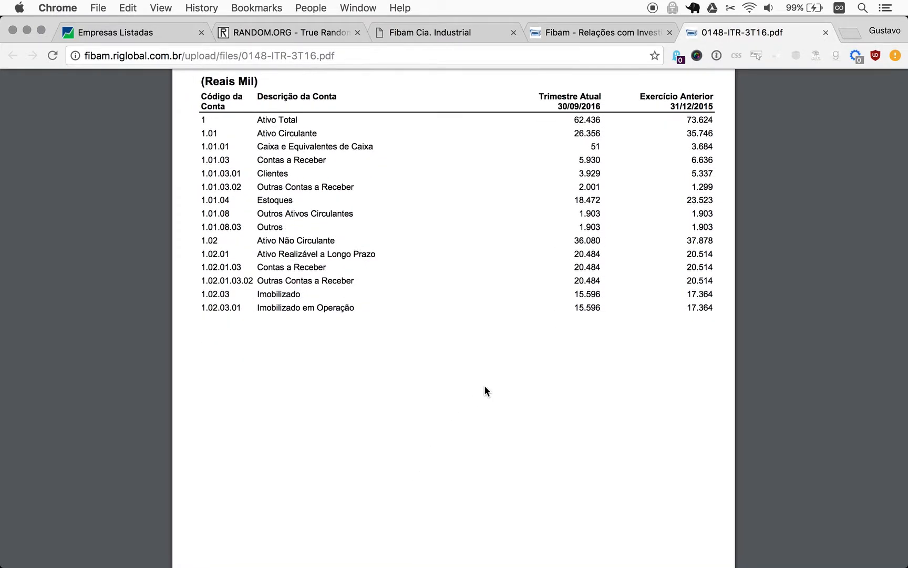
pyautogui.scroll(-3)
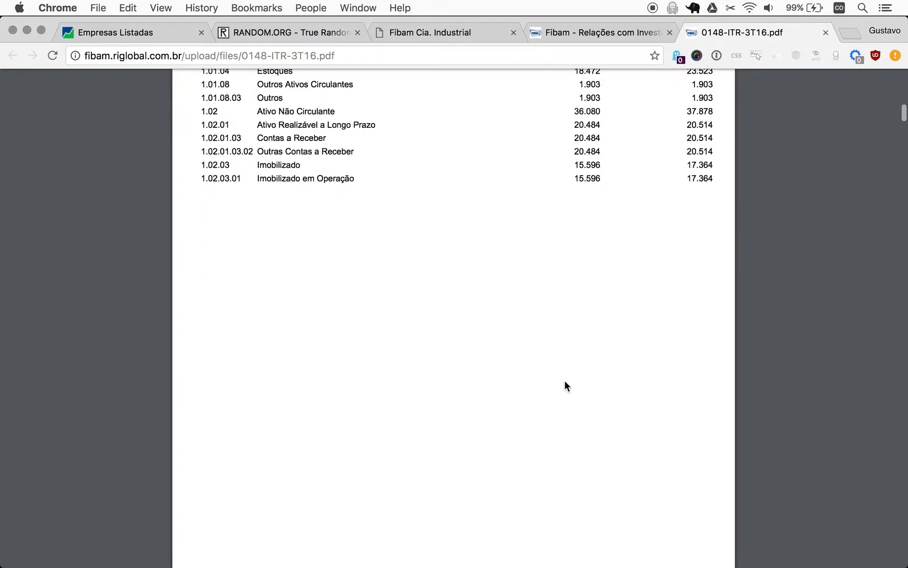
pyautogui.scroll(-3)
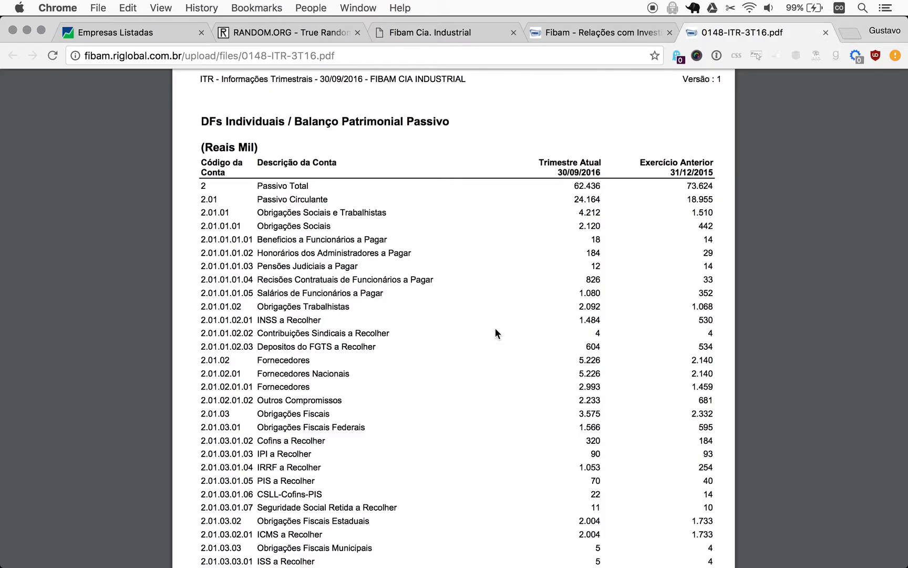
# Select the Patrimônio Líquido label and its equity values -13.449 (2016) and 6.327 (2015).
pyautogui.scroll(-3)
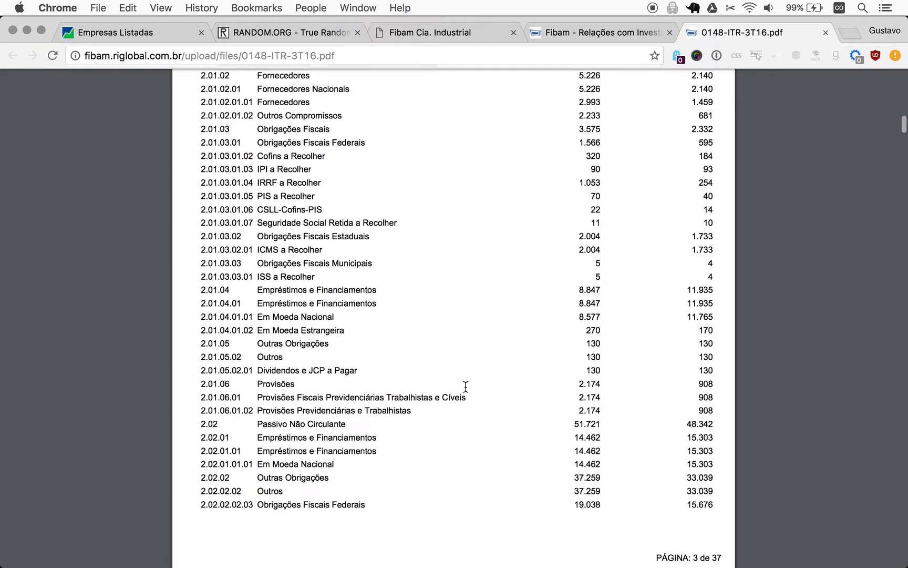
pyautogui.scroll(-3)
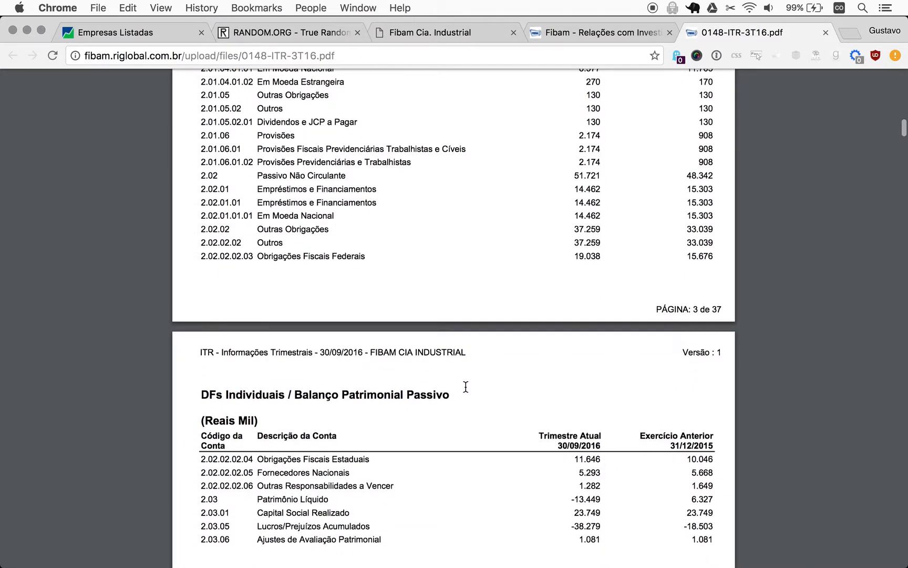
pyautogui.scroll(-3)
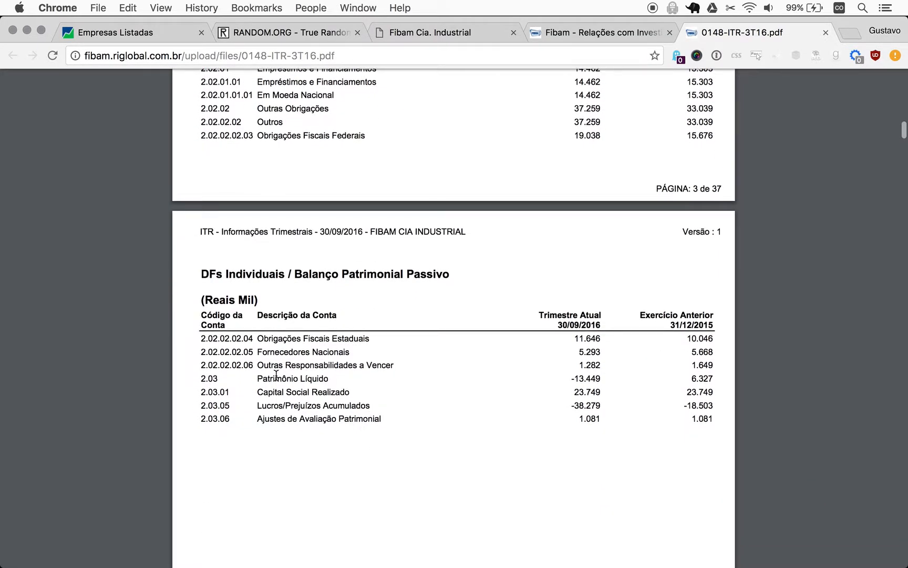
pyautogui.doubleClick(291, 379)
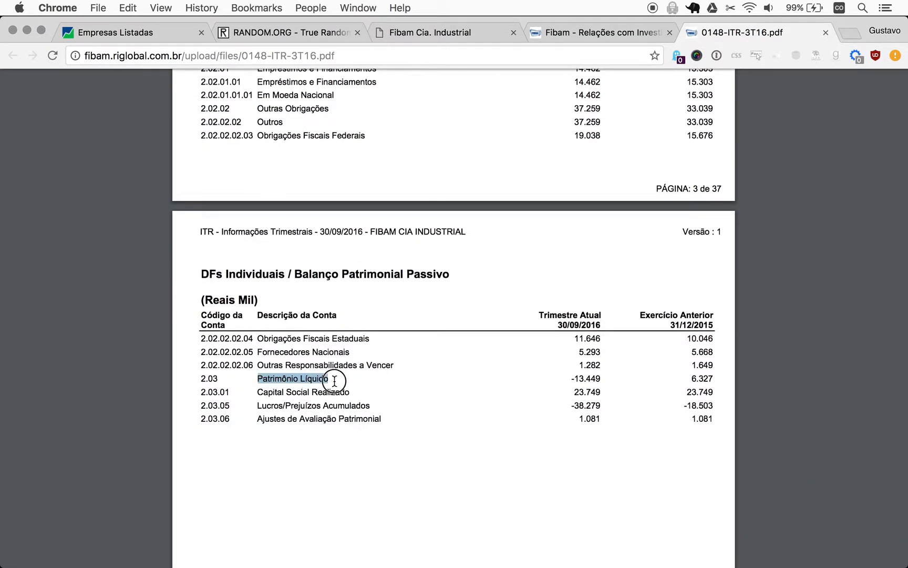
pyautogui.moveTo(218, 347)
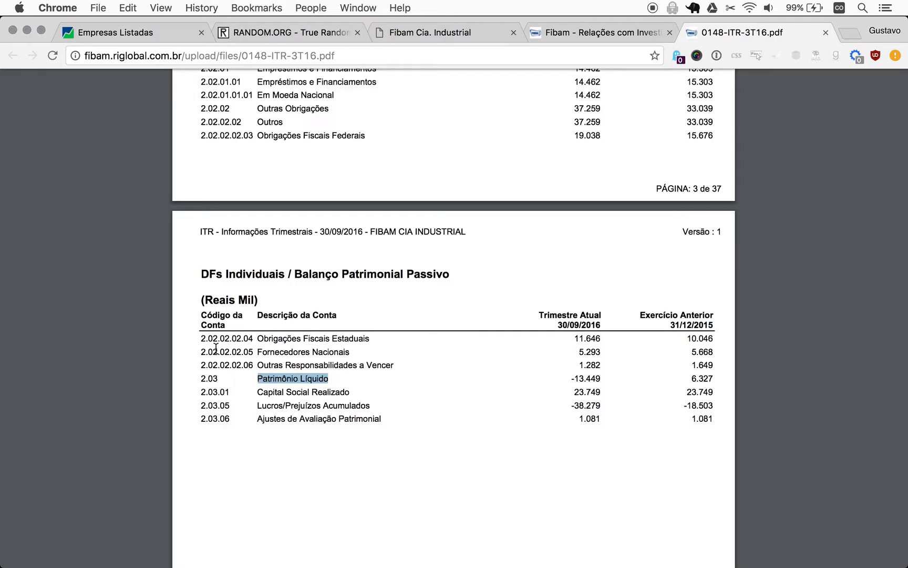
pyautogui.doubleClick(427, 273)
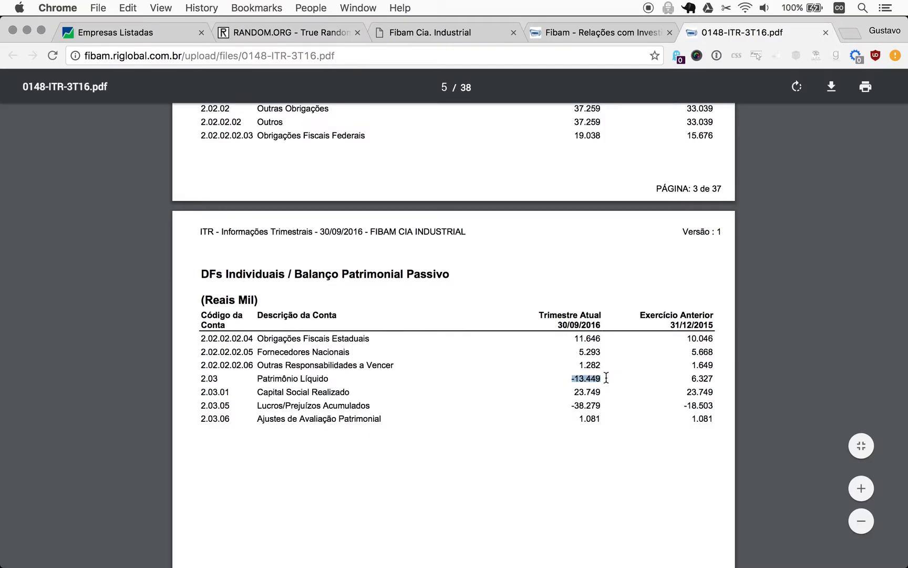
pyautogui.moveTo(622, 462)
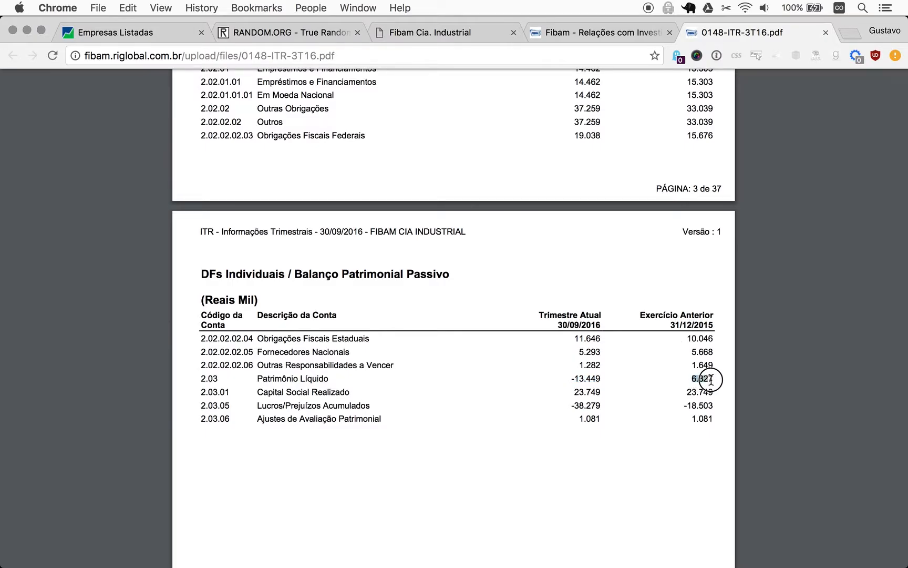
pyautogui.doubleClick(700, 378)
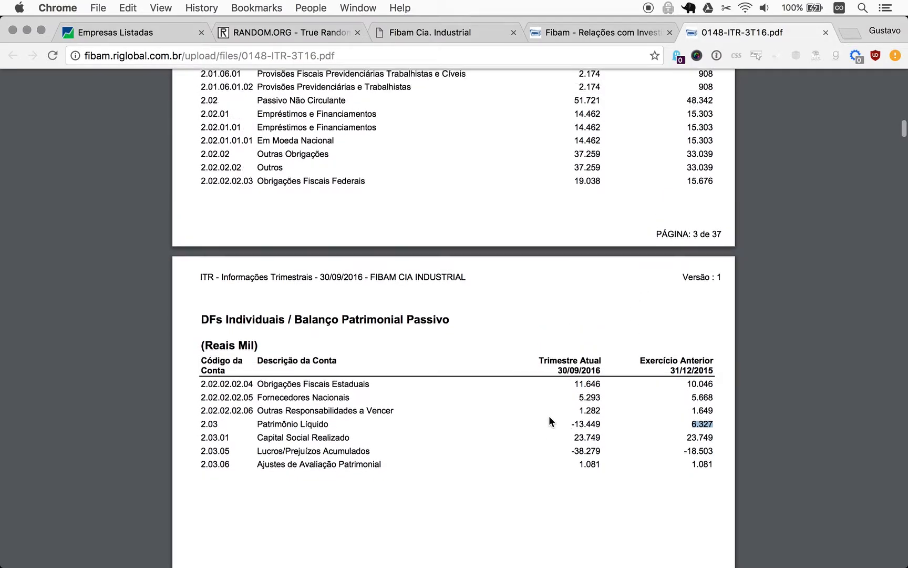
# Scroll the ITR 3T16 liabilities sheet to show Empréstimos e Financiamentos 8.847 current and 14.462 non-current.
pyautogui.scroll(3)
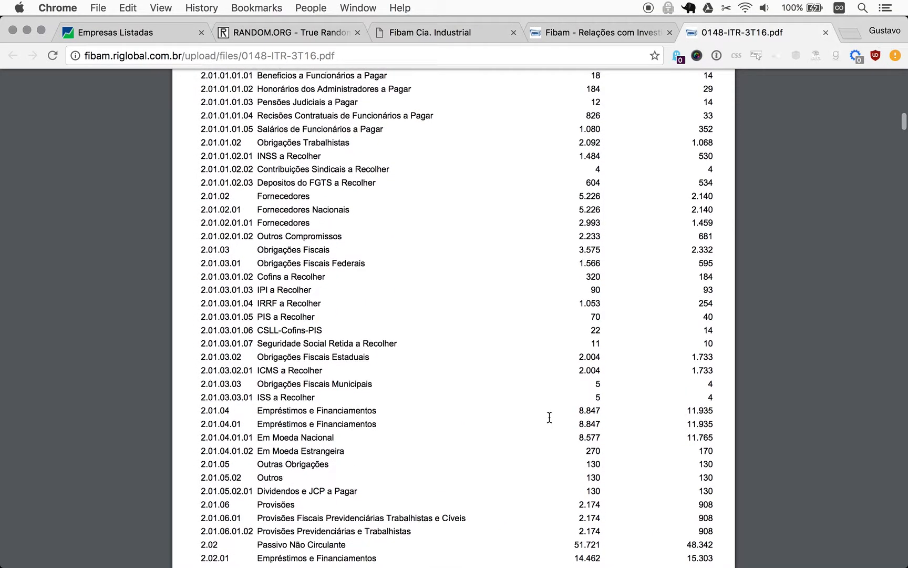
pyautogui.scroll(3)
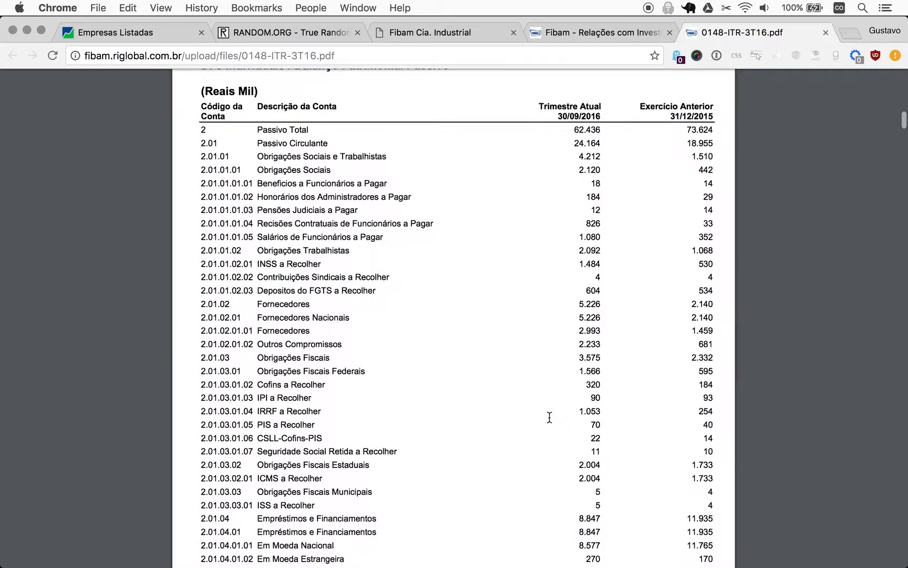
pyautogui.scroll(-3)
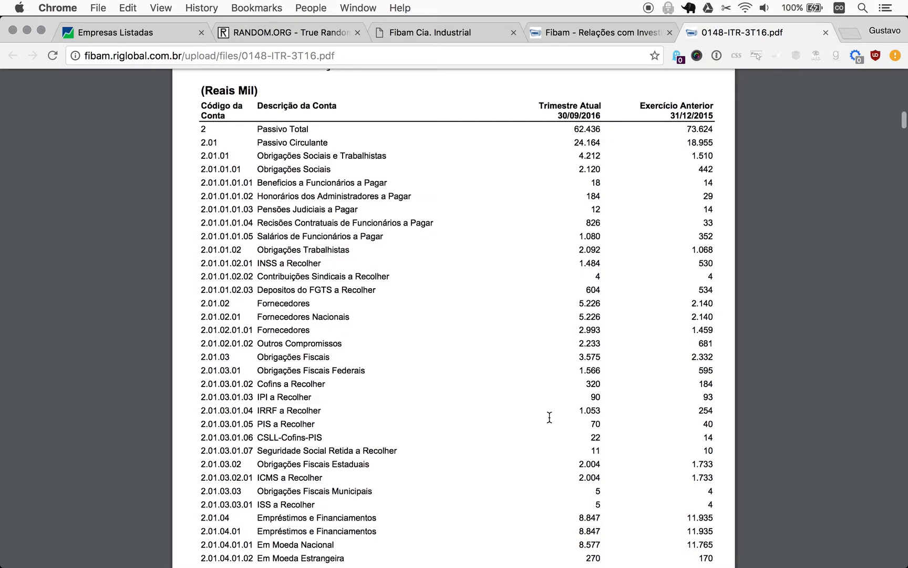
pyautogui.moveTo(468, 166)
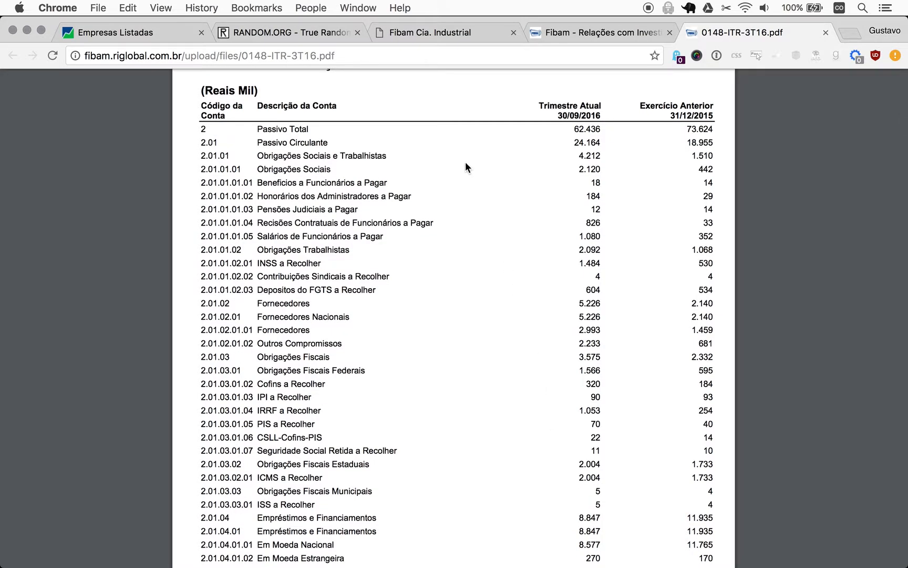
pyautogui.moveTo(272, 223)
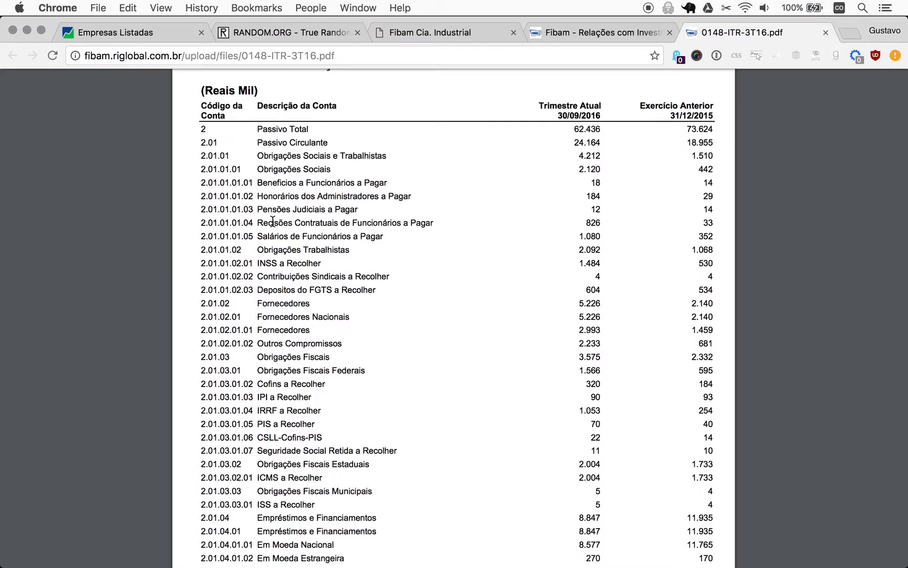
pyautogui.moveTo(271, 206)
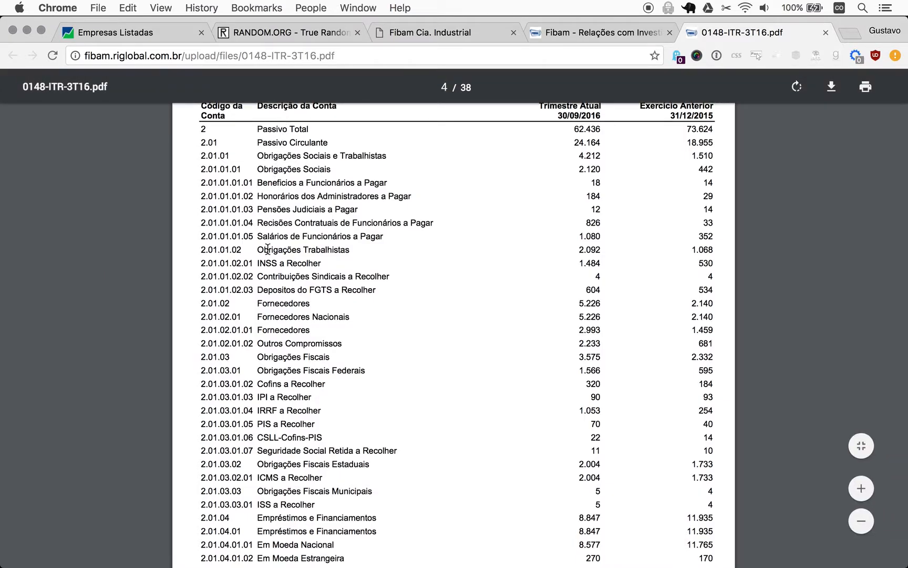
pyautogui.moveTo(137, 254)
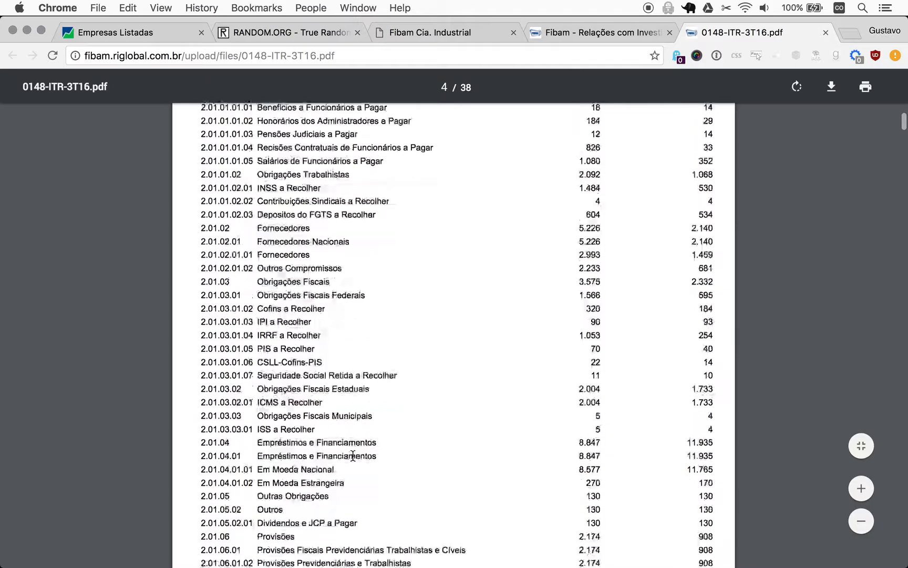
pyautogui.moveTo(395, 453)
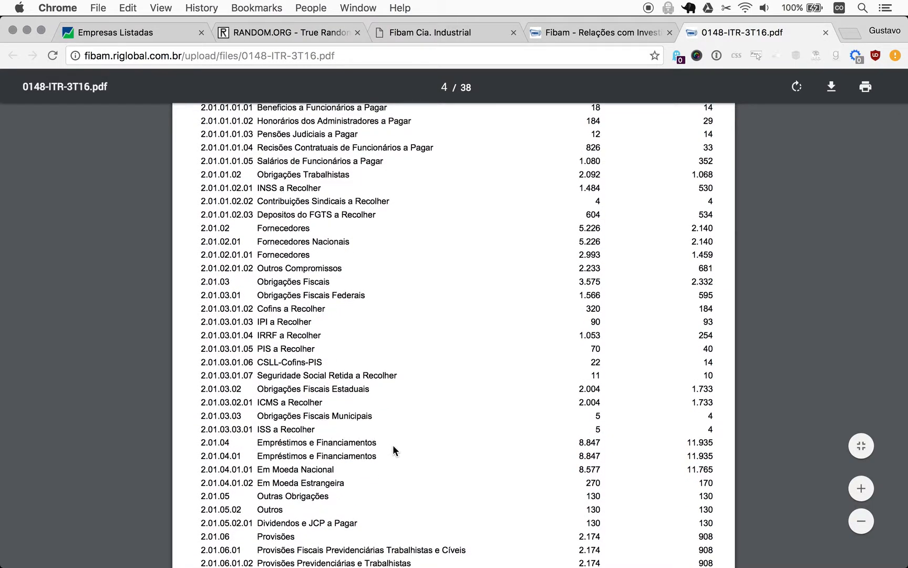
pyautogui.scroll(-3)
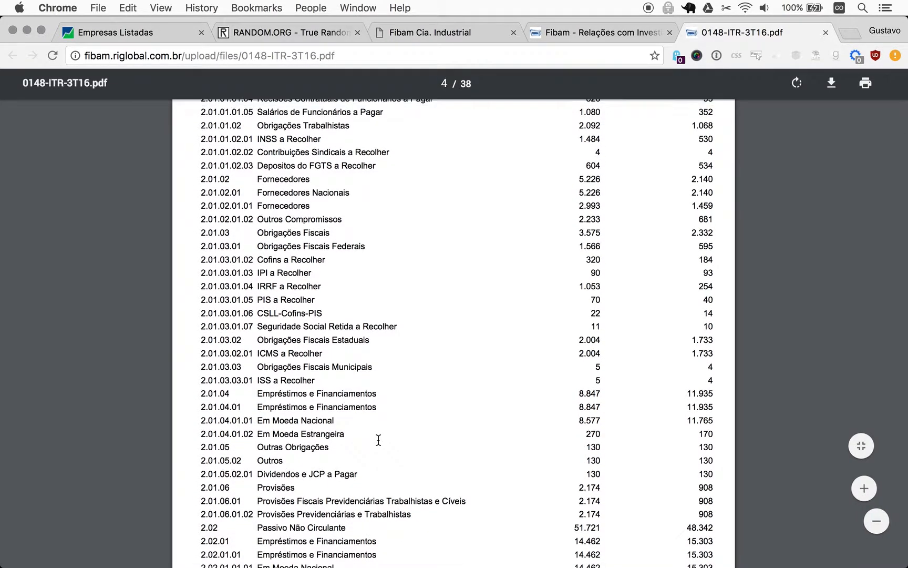
pyautogui.scroll(-3)
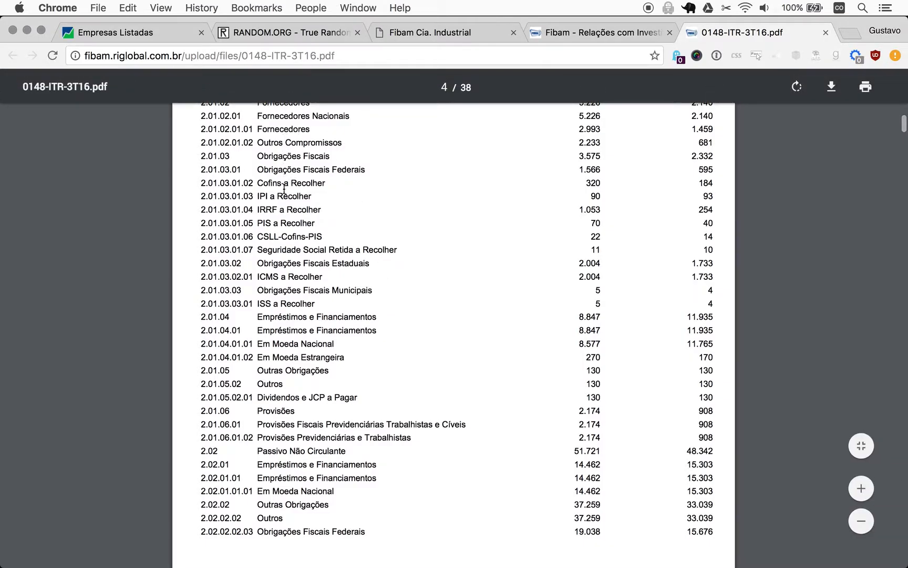
pyautogui.moveTo(335, 239)
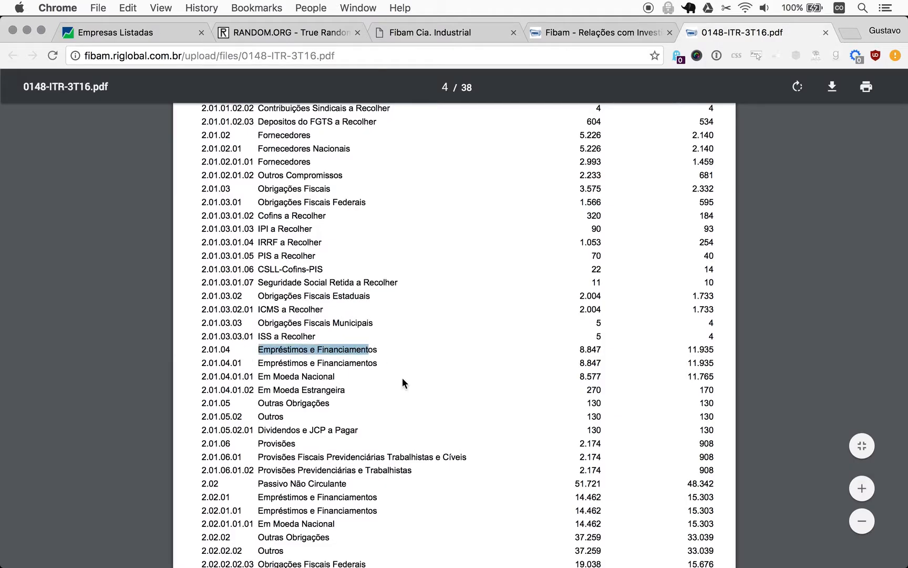
pyautogui.scroll(-3)
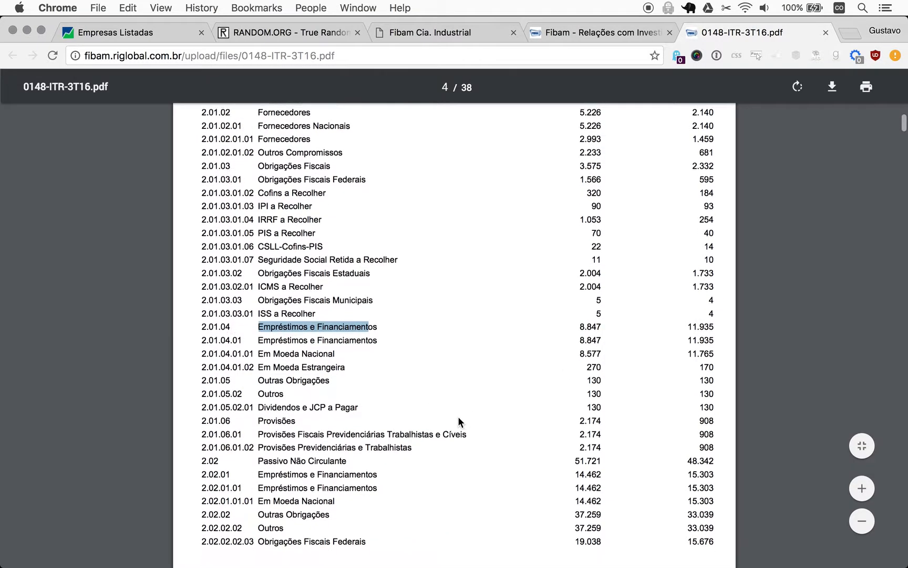
pyautogui.scroll(-3)
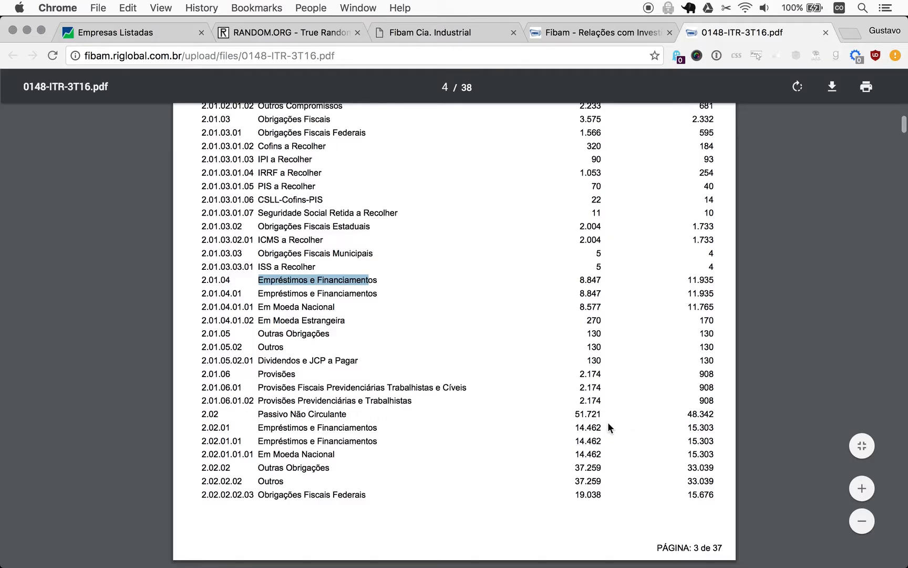
pyautogui.moveTo(575, 428)
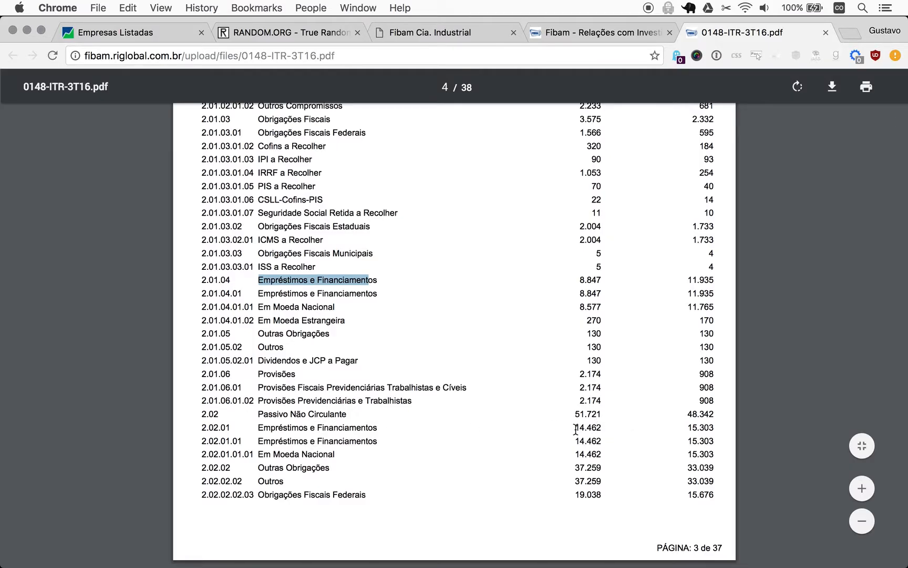
pyautogui.moveTo(576, 431)
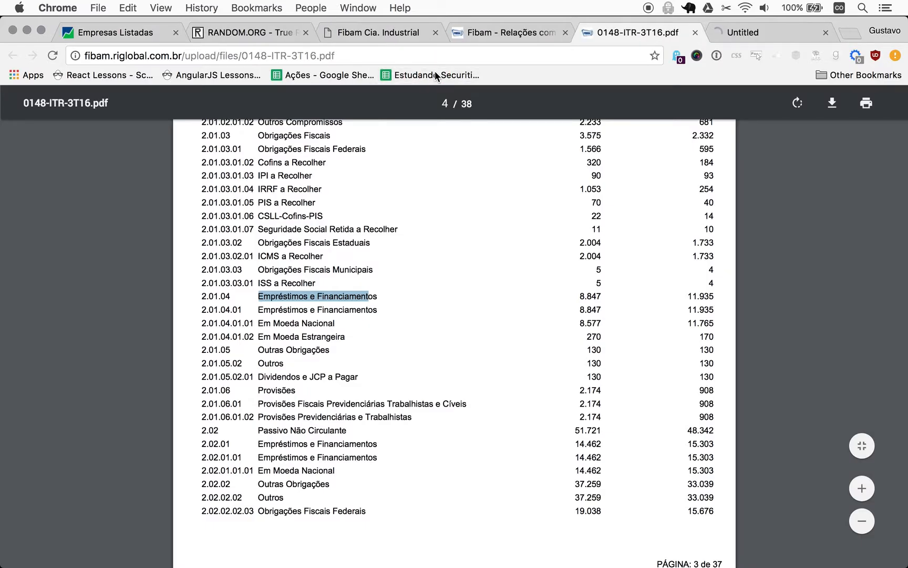
# Switch to the Estudando Securities sheet and scroll to its last entry, Hércules 2T16.
pyautogui.click(760, 33)
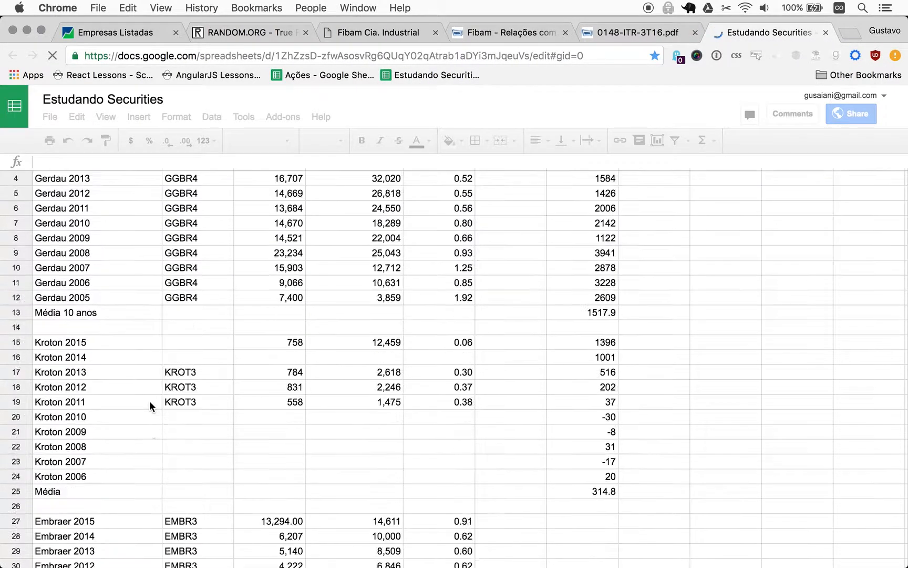
pyautogui.scroll(-3)
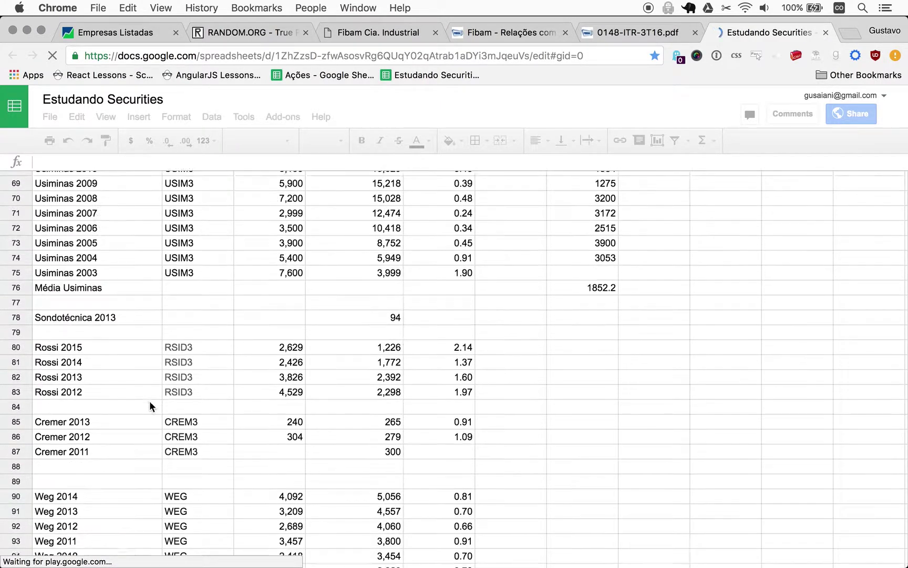
pyautogui.scroll(-3)
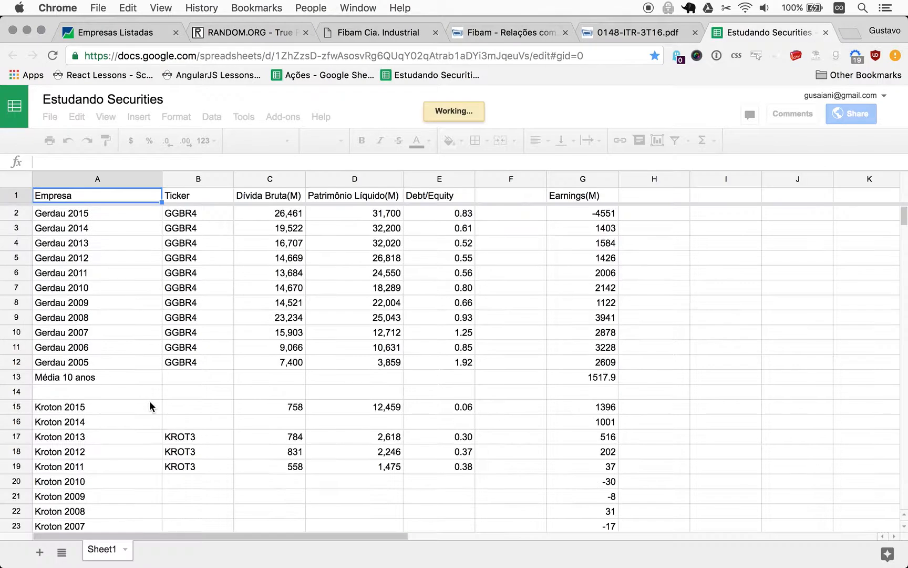
pyautogui.scroll(-3)
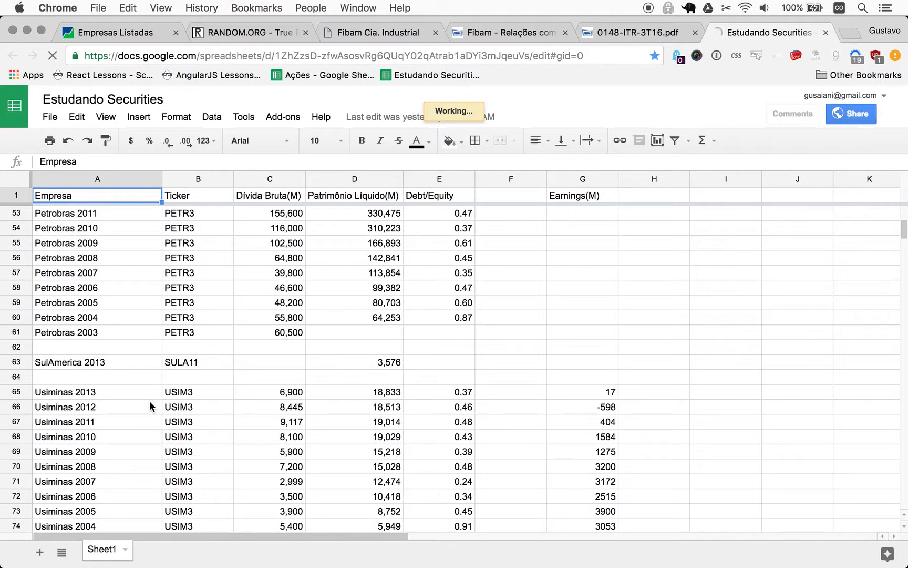
pyautogui.scroll(-3)
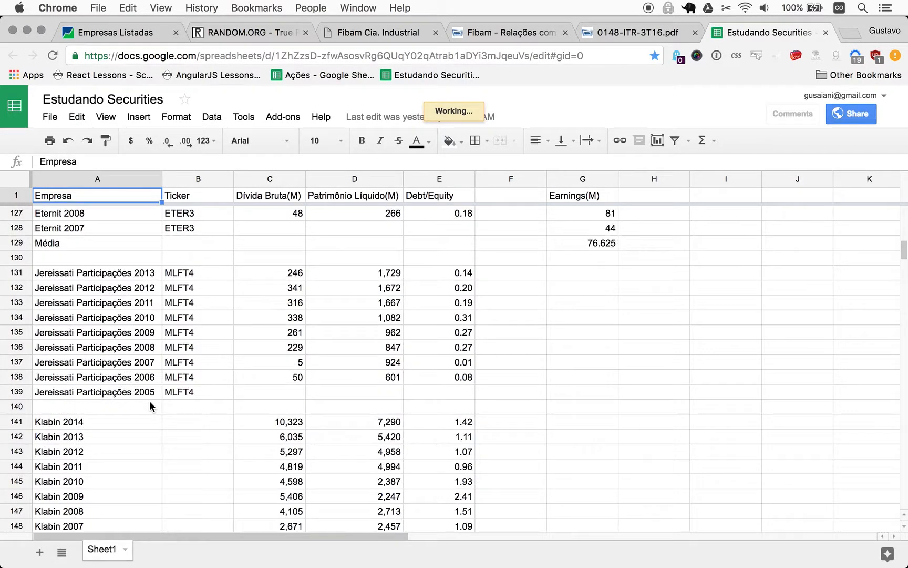
pyautogui.scroll(-3)
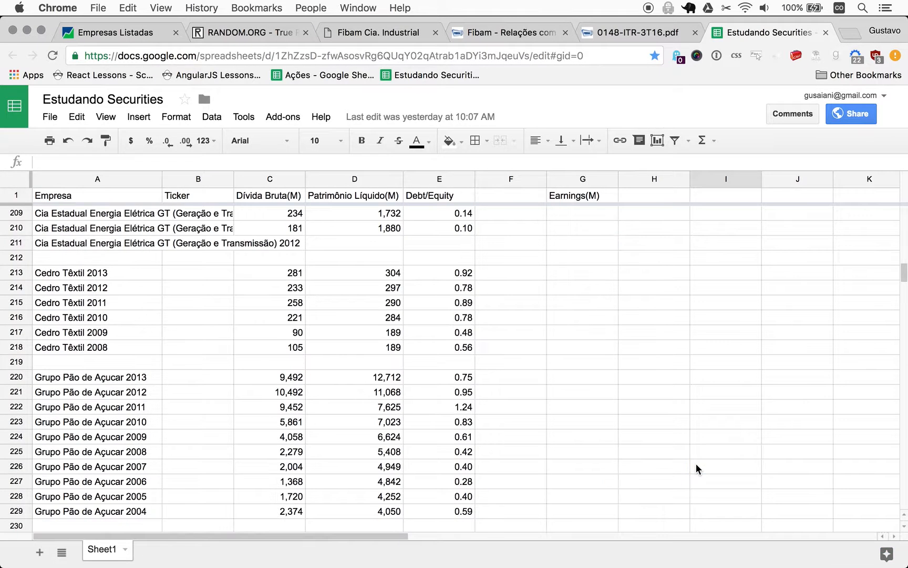
pyautogui.scroll(-3)
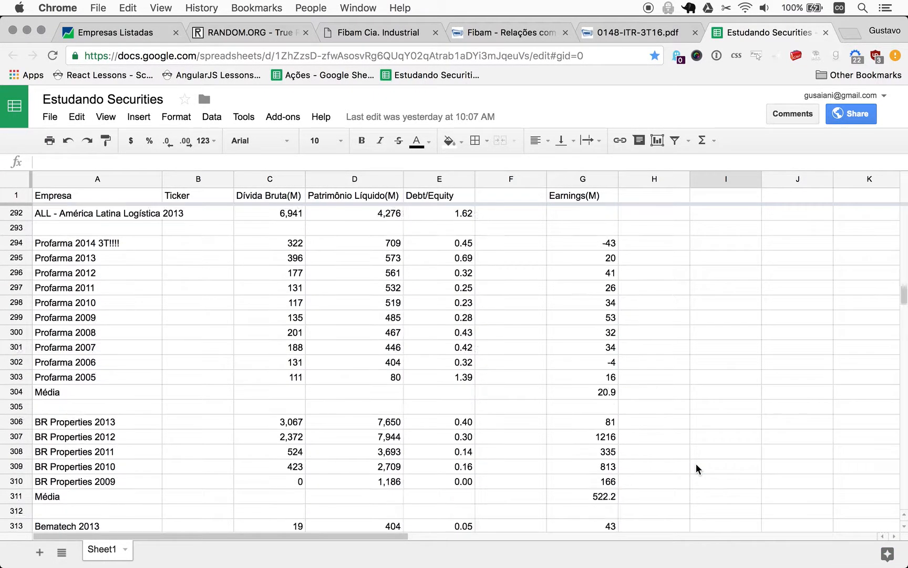
pyautogui.scroll(-3)
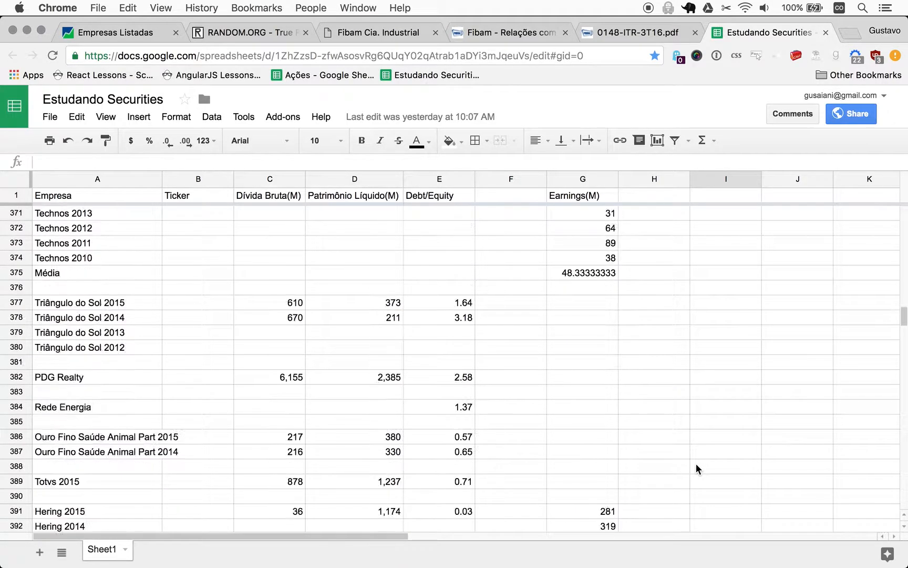
pyautogui.scroll(-3)
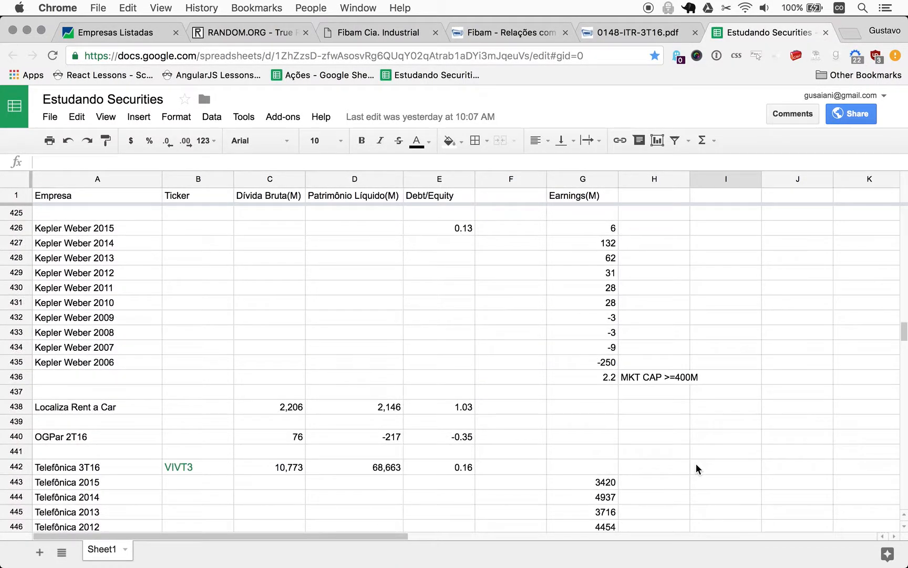
pyautogui.scroll(-3)
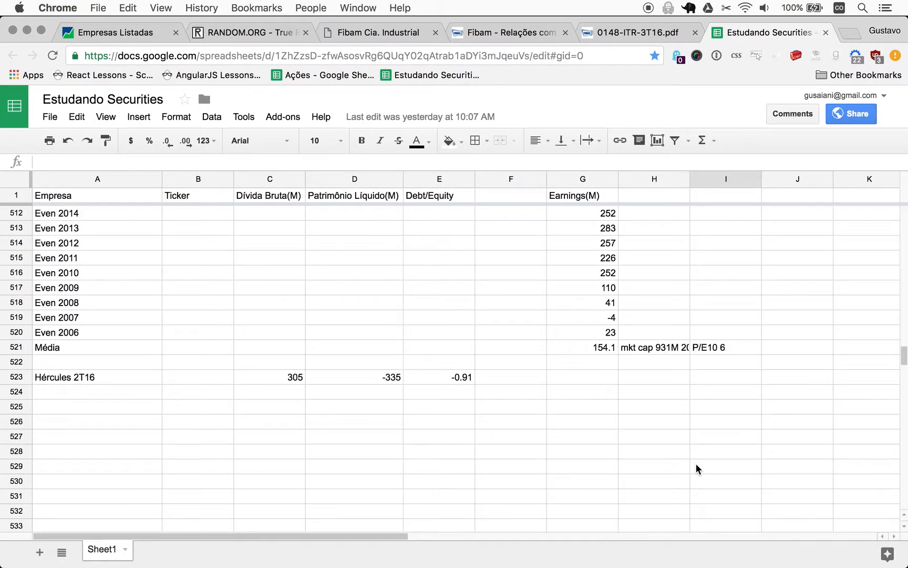
pyautogui.scroll(-3)
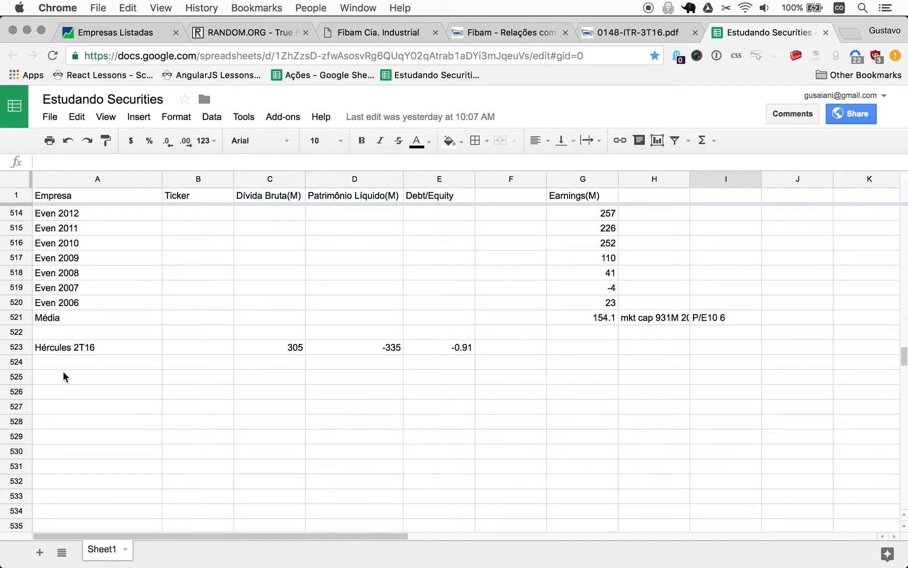
# Enter 'Fibam 2T16' in cell A525 below Hércules 2T16 and return to the ITR PDF.
pyautogui.click(97, 378)
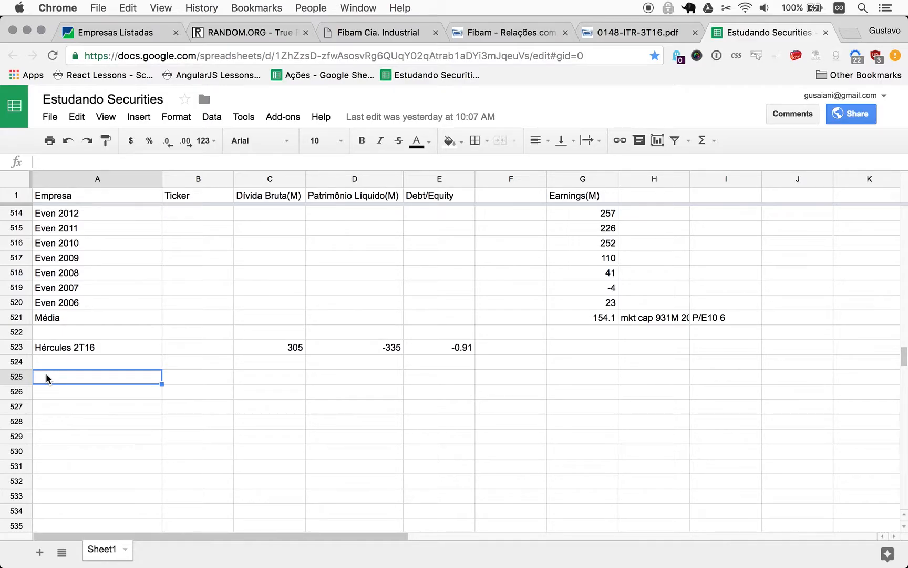
pyautogui.write('Fibam 2')
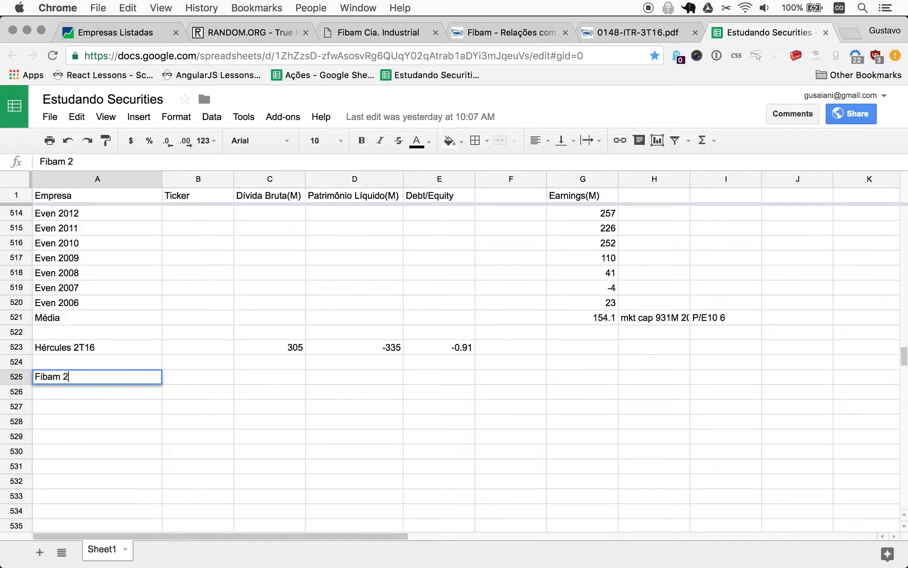
pyautogui.write('T16')
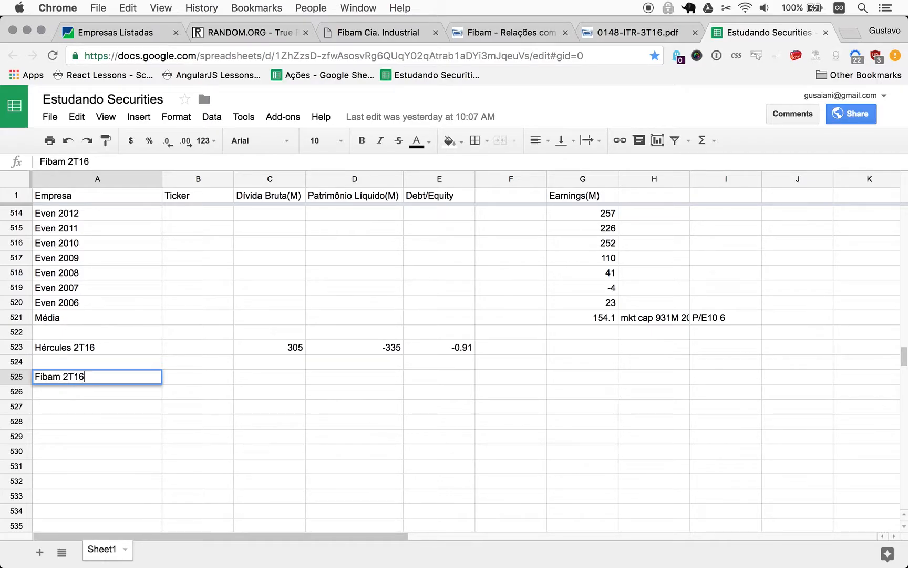
pyautogui.click(269, 378)
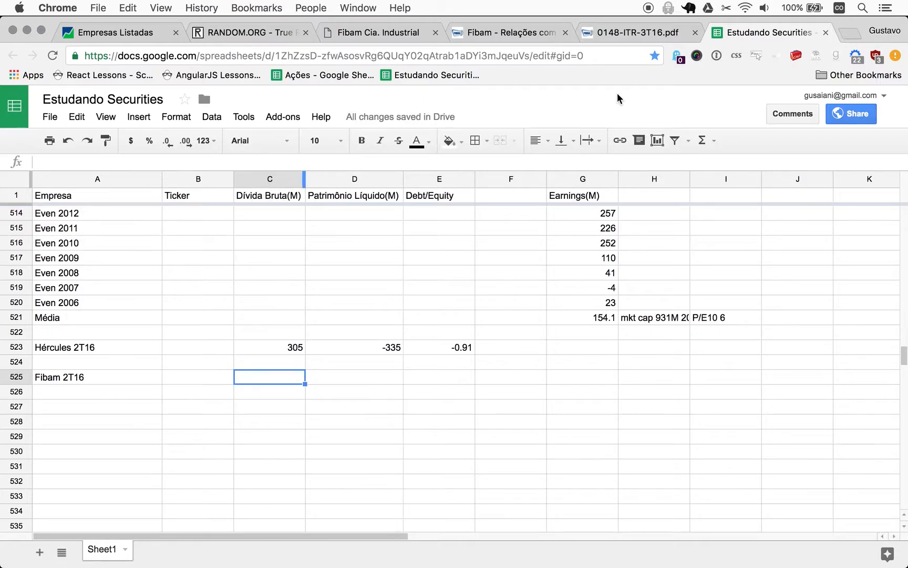
pyautogui.click(637, 32)
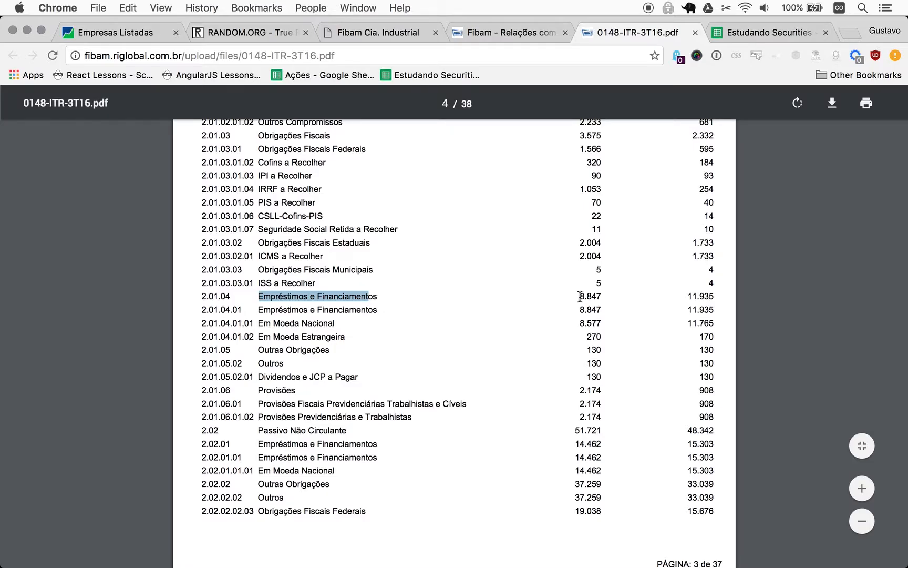
pyautogui.moveTo(585, 445)
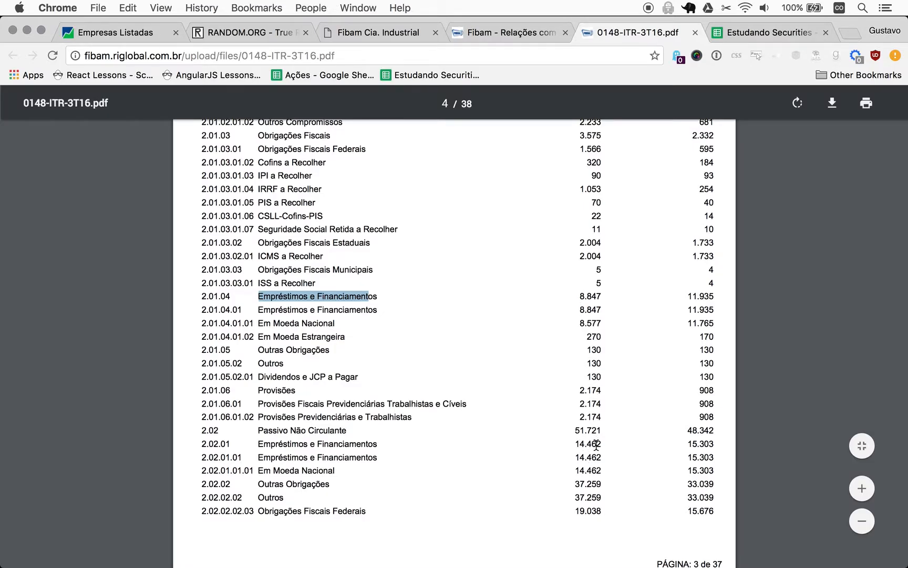
# Enter gross debt 23 in C525, then locate Patrimônio Líquido in the report for equity.
pyautogui.click(769, 32)
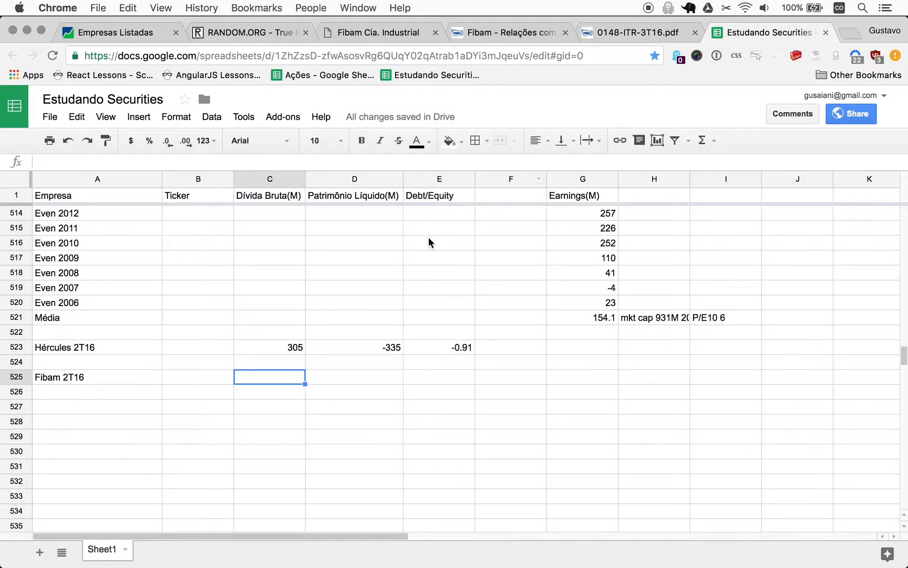
pyautogui.write('23')
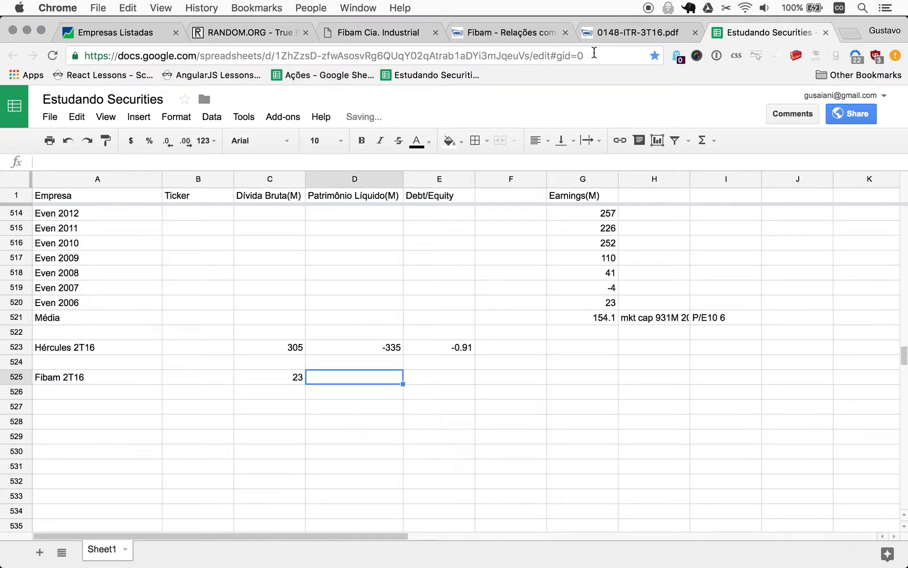
pyautogui.click(638, 32)
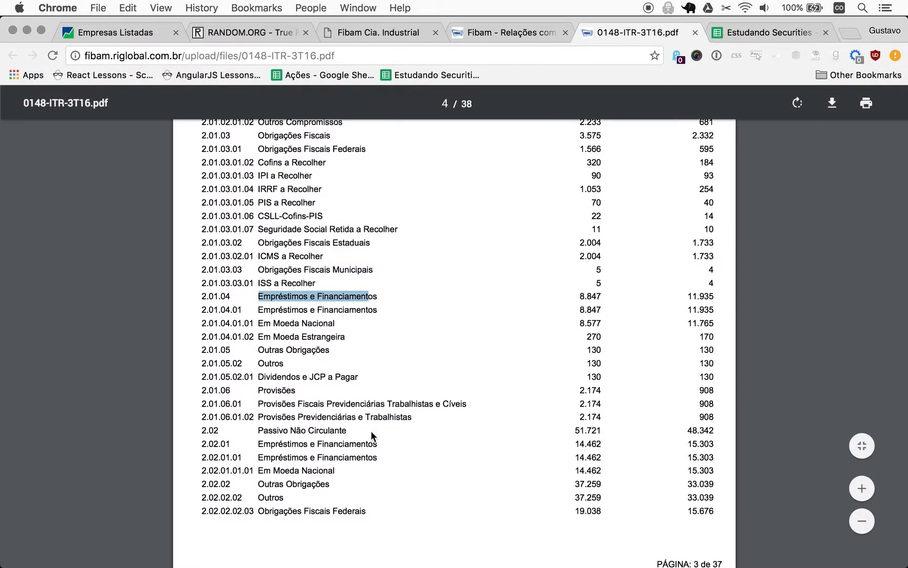
pyautogui.scroll(-3)
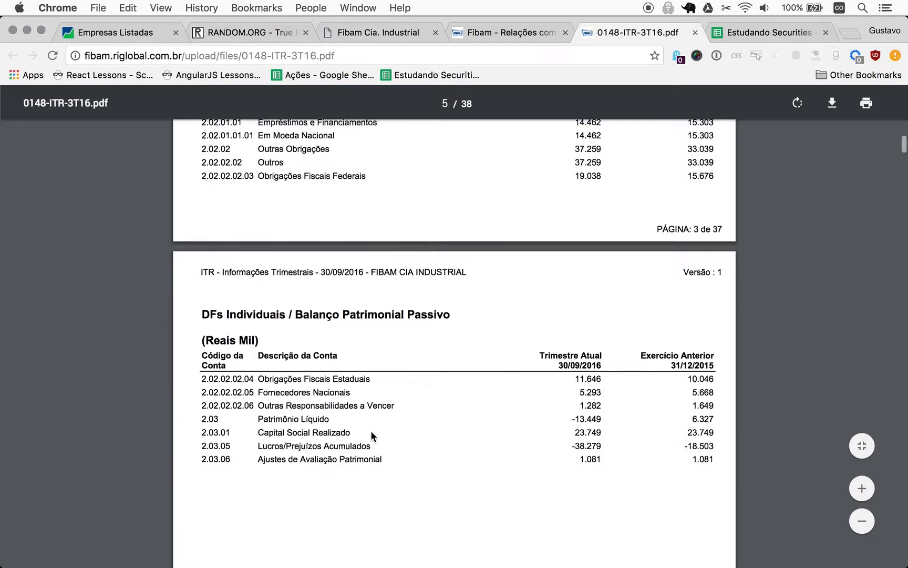
pyautogui.scroll(-3)
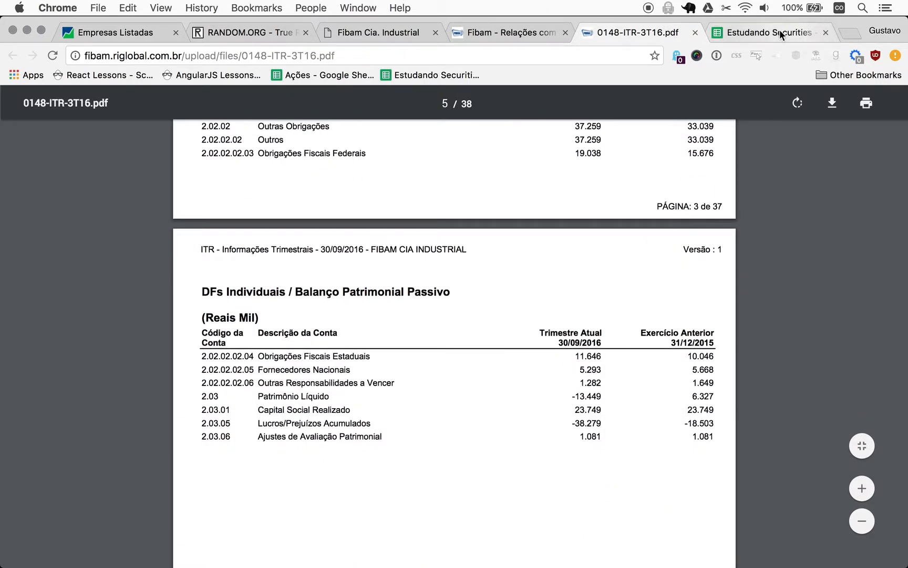
pyautogui.click(770, 32)
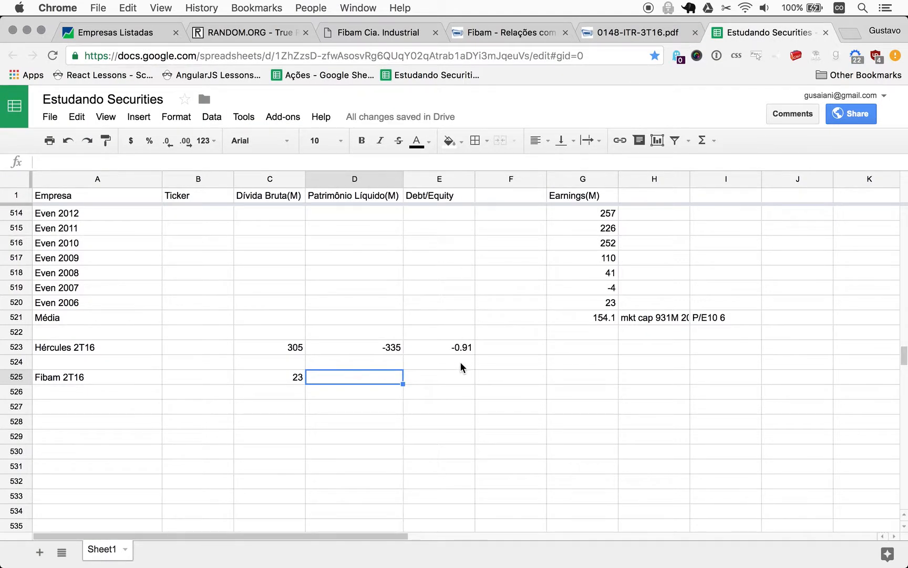
# Enter equity -13 in D525 and paste the debt/equity formula into E525, giving -1.77.
pyautogui.write('-13')
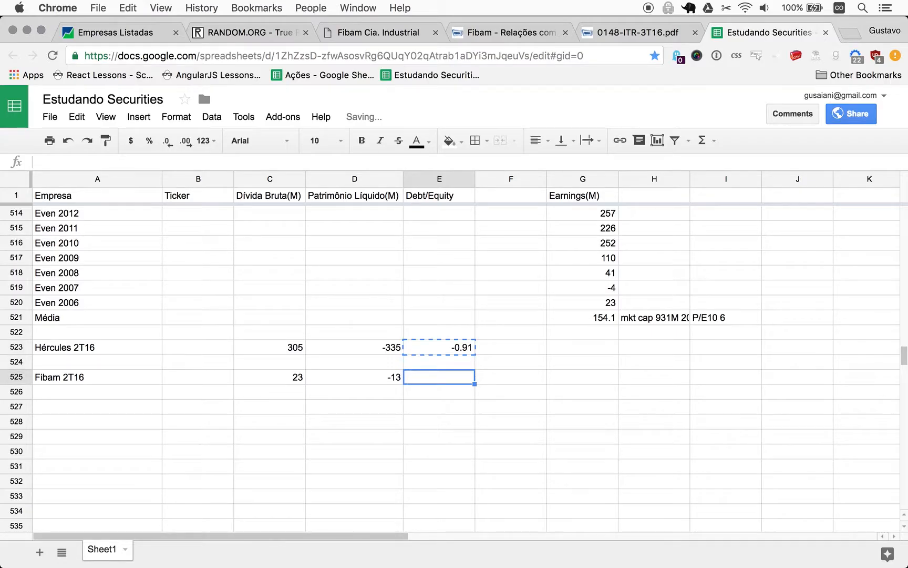
pyautogui.press('cmd+v')
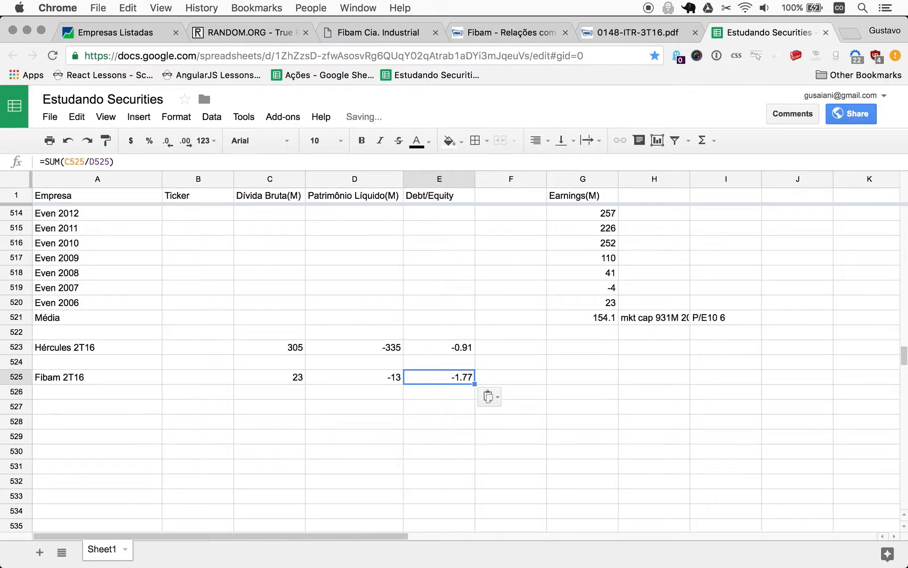
pyautogui.moveTo(490, 343)
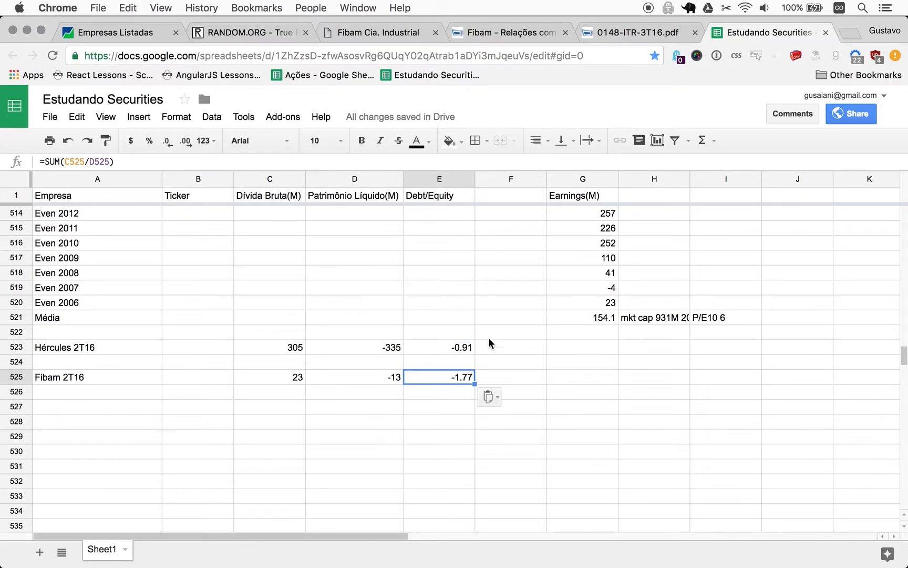
pyautogui.moveTo(476, 385)
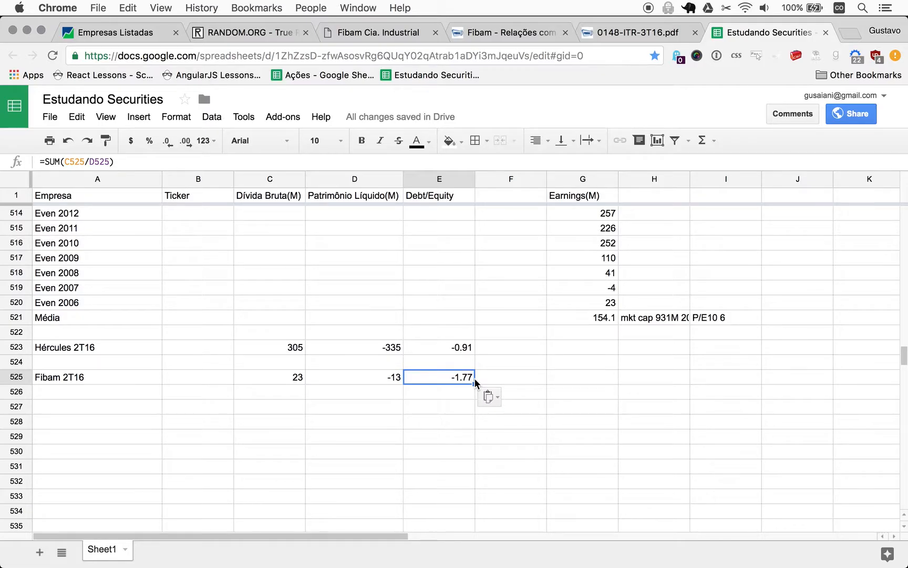
pyautogui.moveTo(531, 382)
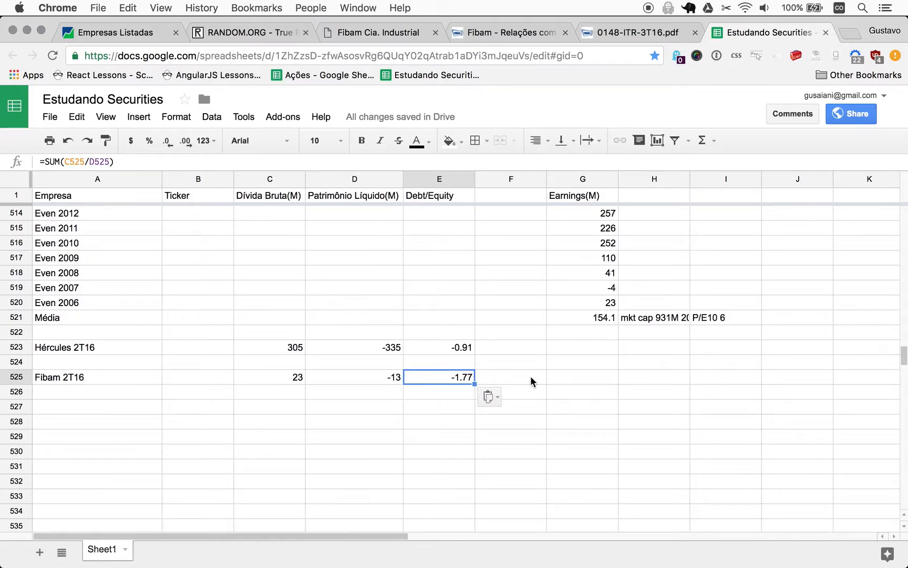
pyautogui.moveTo(534, 384)
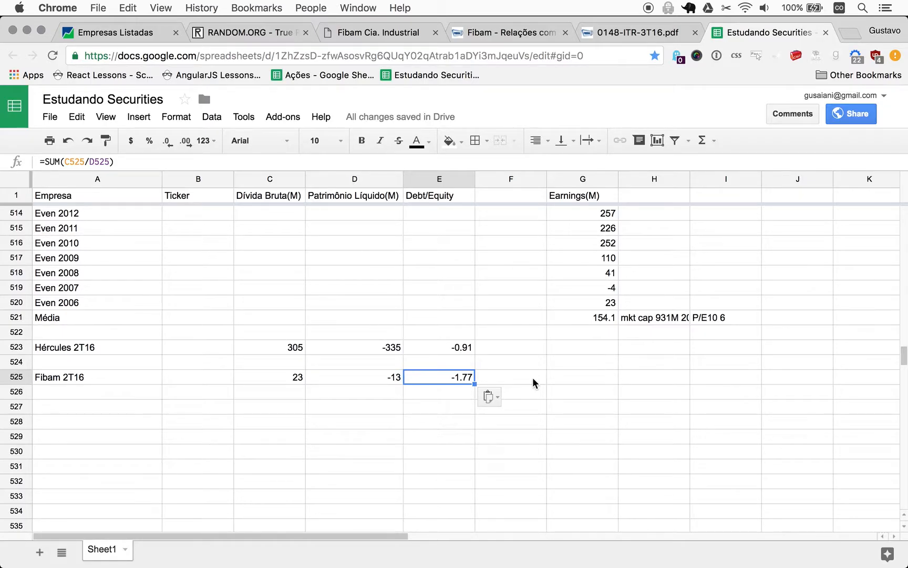
pyautogui.moveTo(458, 439)
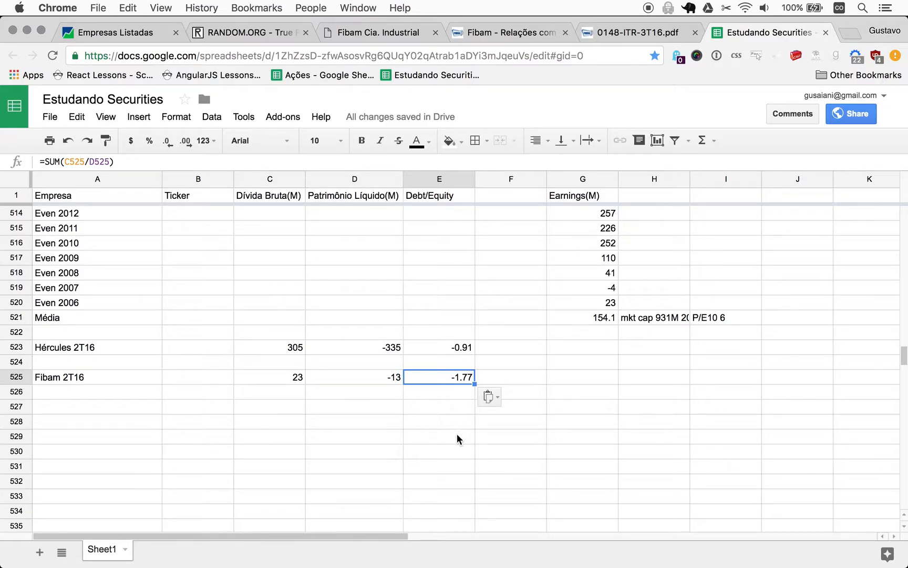